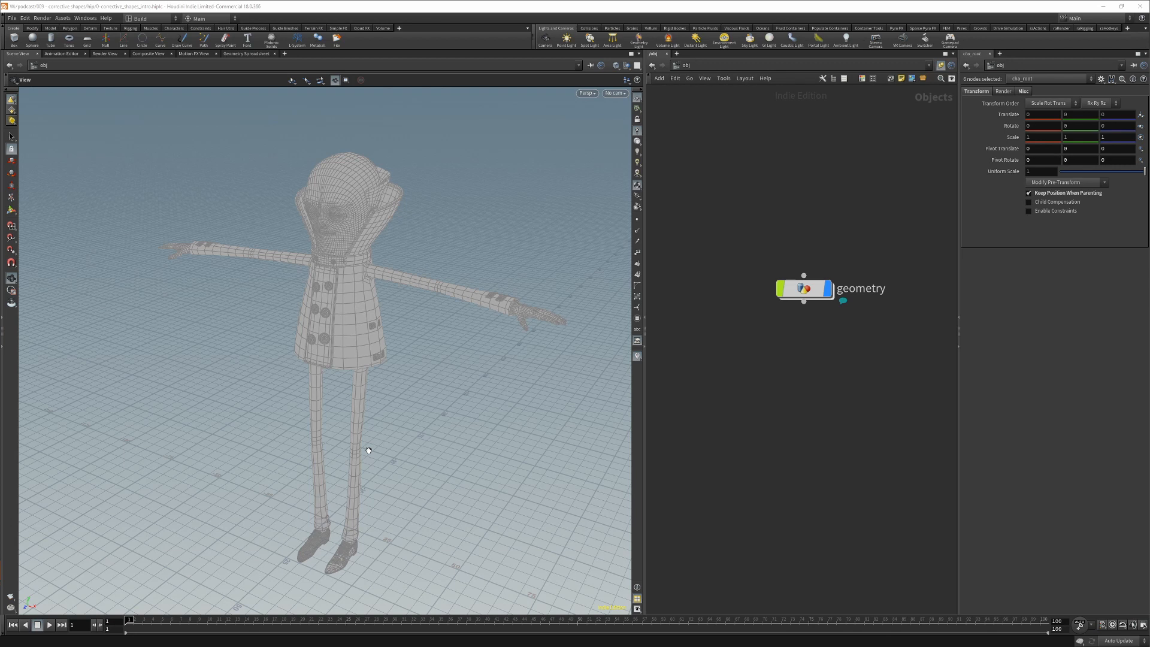
mouse_move(367, 457)
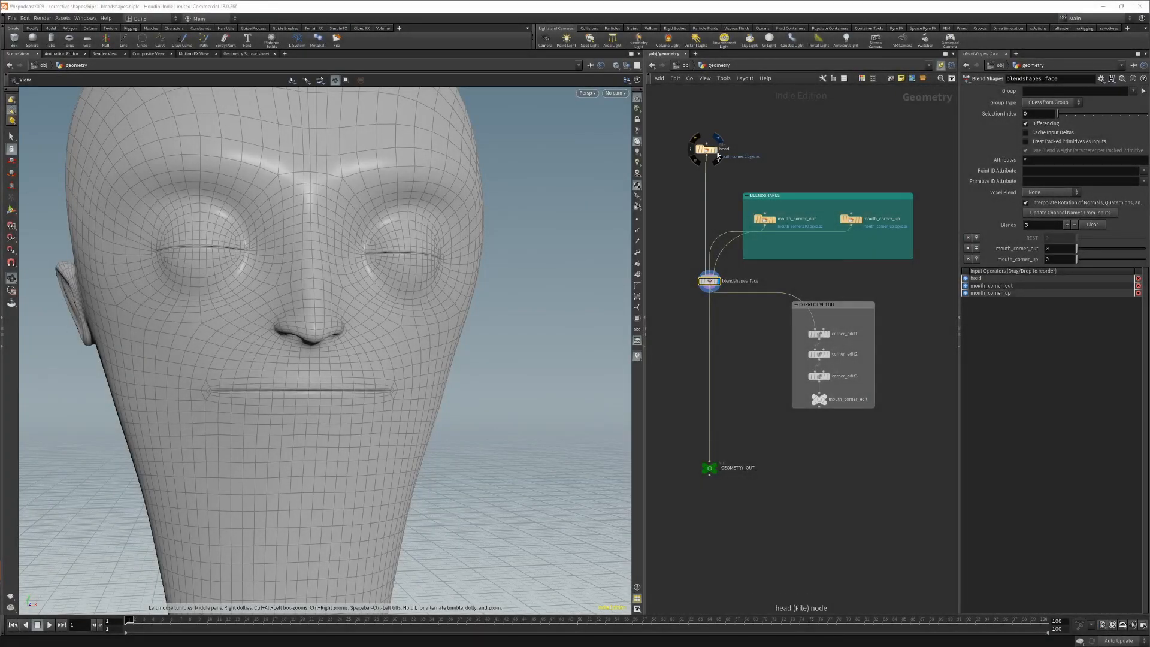
Inspect the head file node, then bring up the blendshapes_face blend weights.
left_click(705, 149)
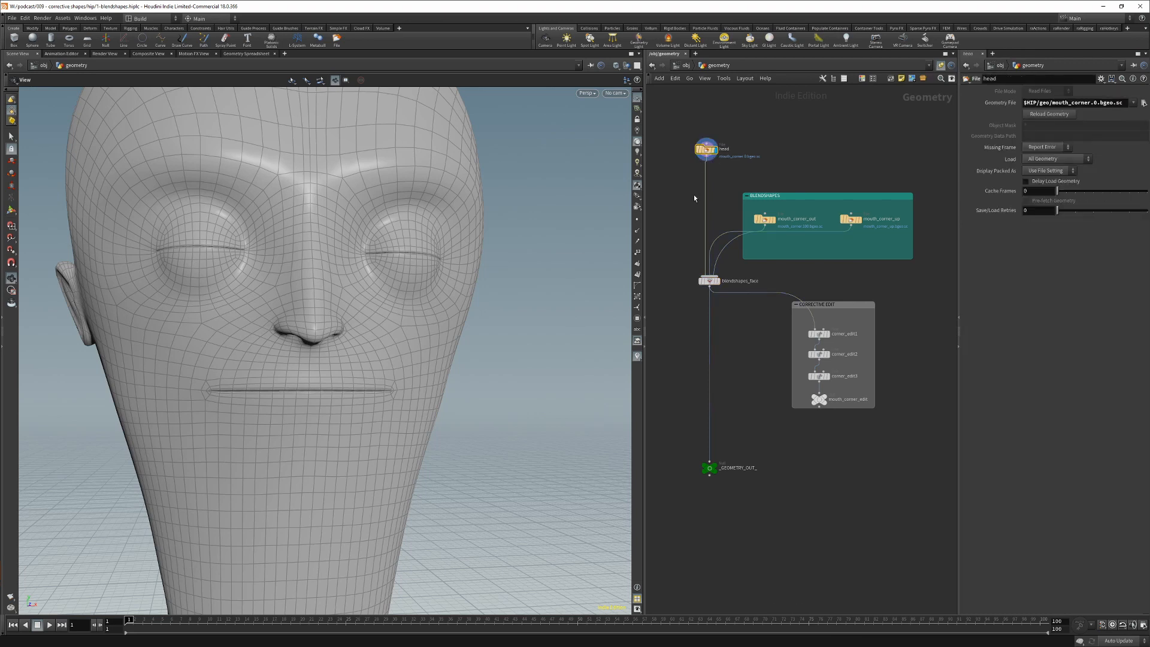
mouse_move(741, 232)
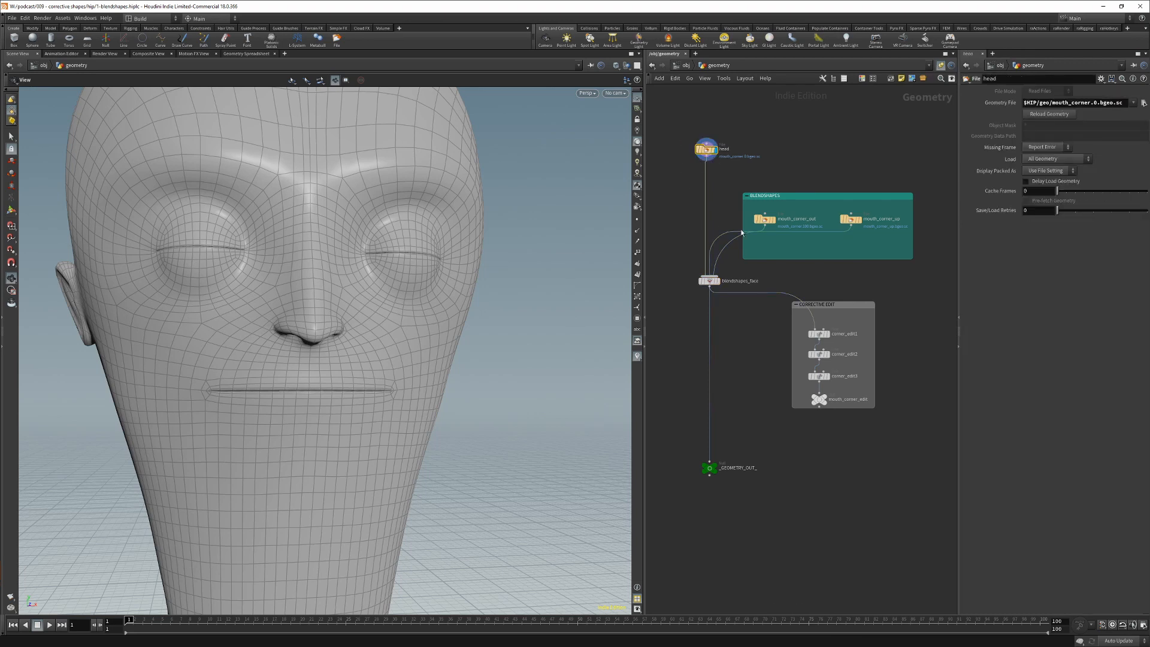
left_click(765, 218)
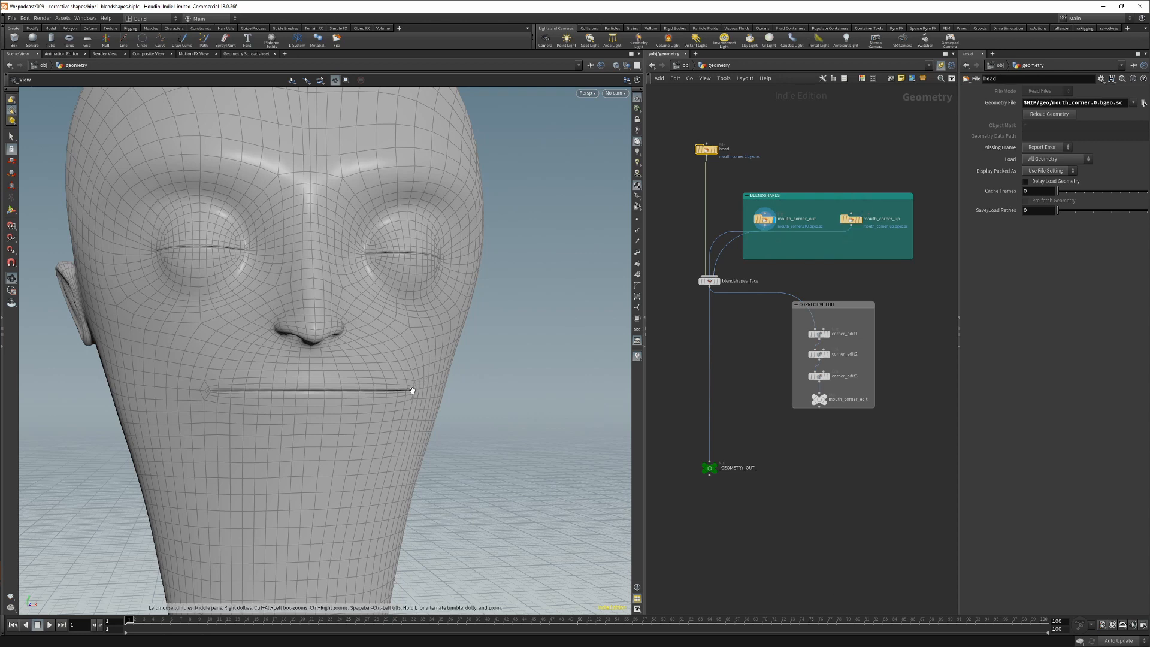
mouse_move(727, 305)
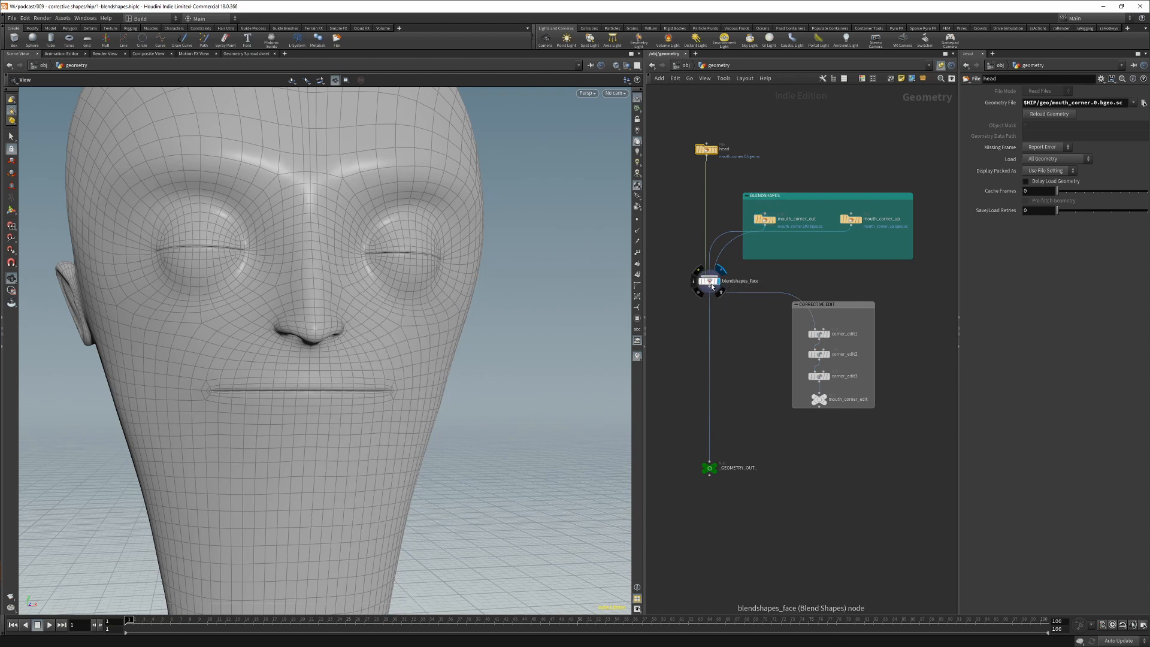
left_click(707, 280)
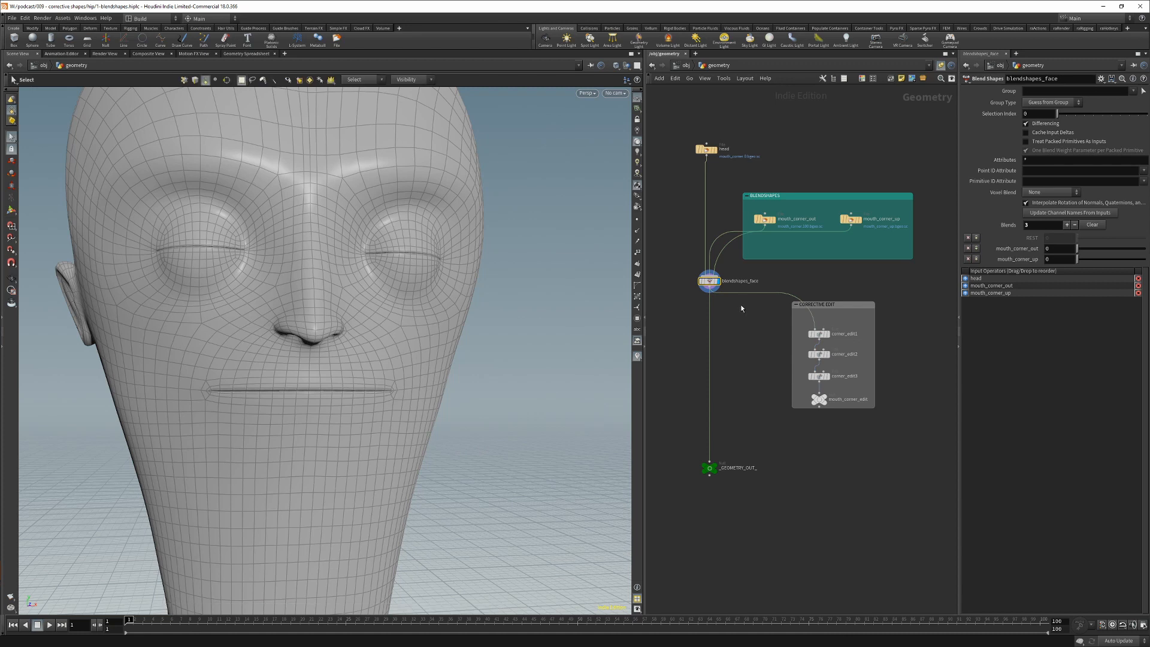
Raise the mouth_corner_out and mouth_corner_up weights to 1 so the head smiles.
left_click_drag(1059, 249, 1092, 249)
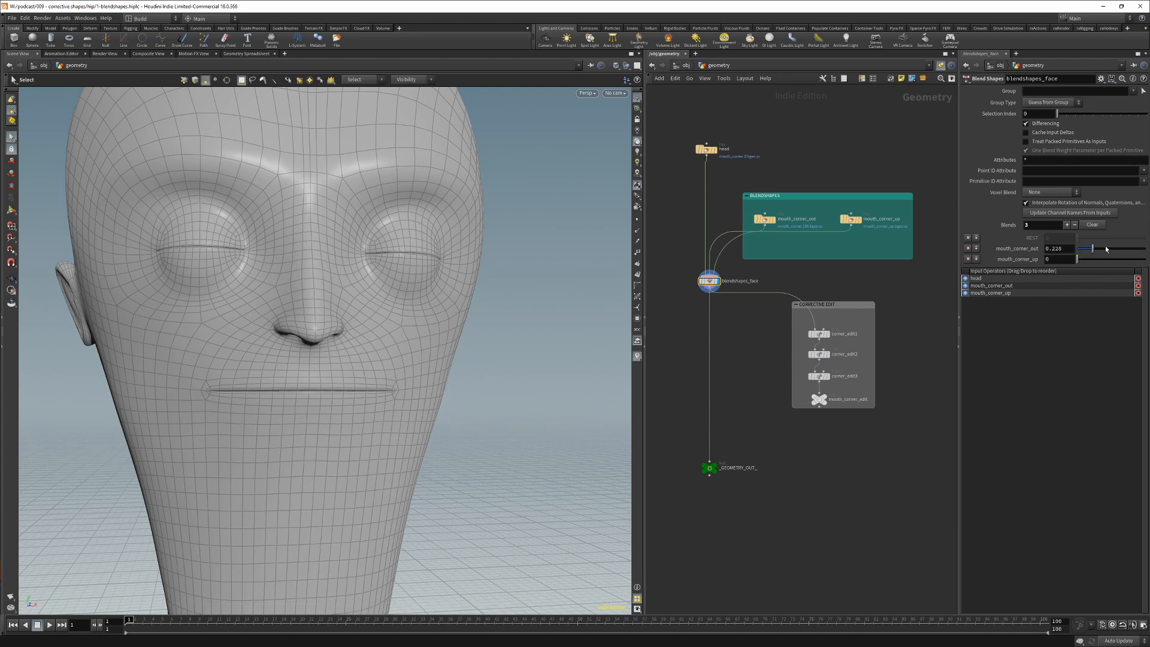
left_click_drag(1093, 253, 1144, 253)
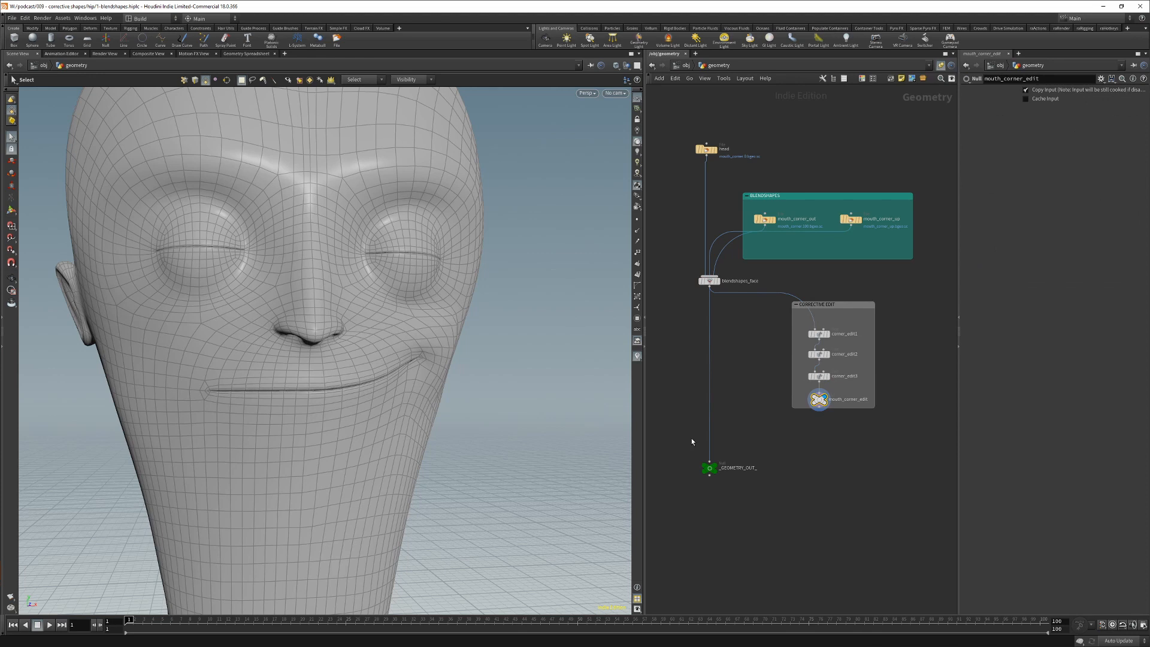
left_click(708, 281)
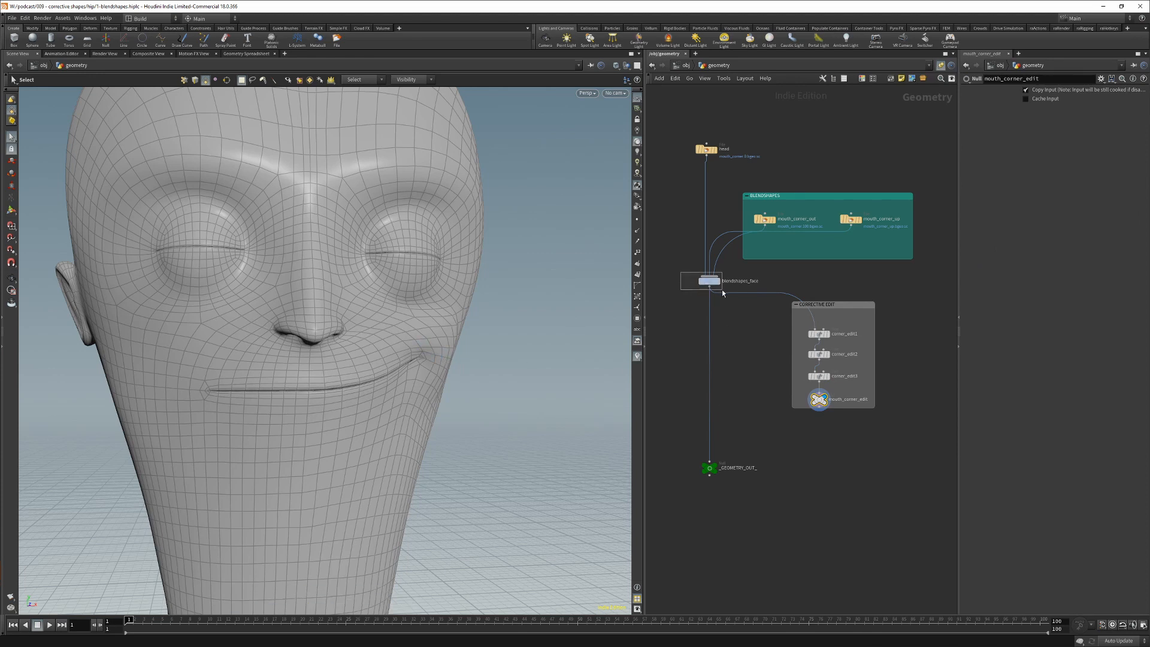
left_click(705, 281)
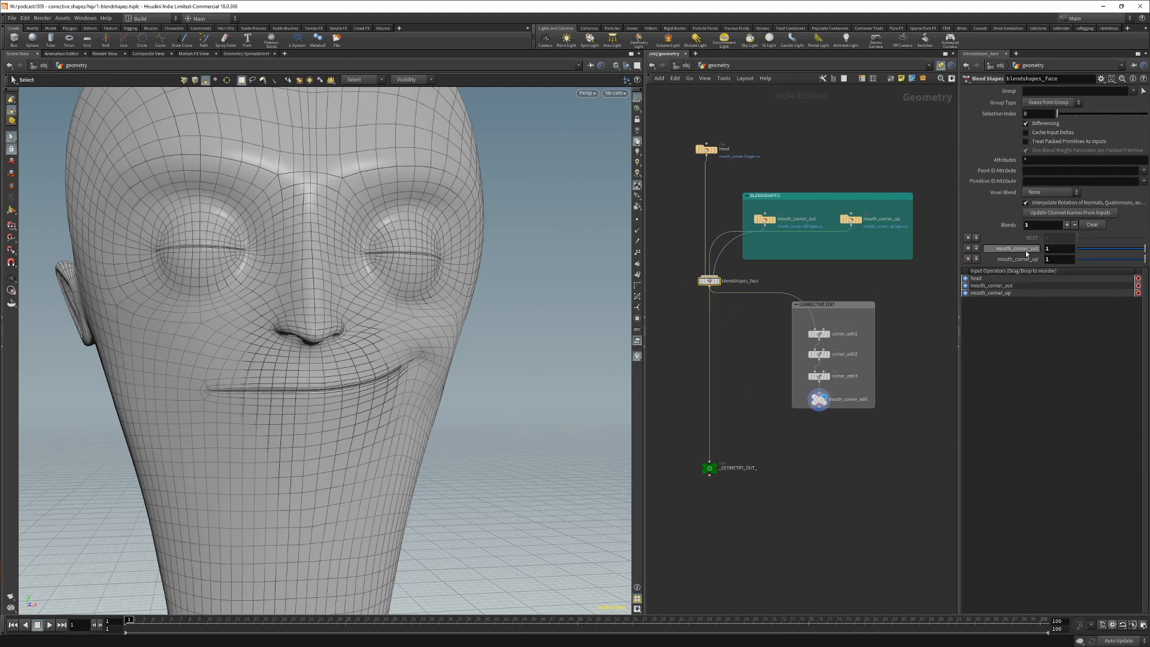
left_click(1016, 258)
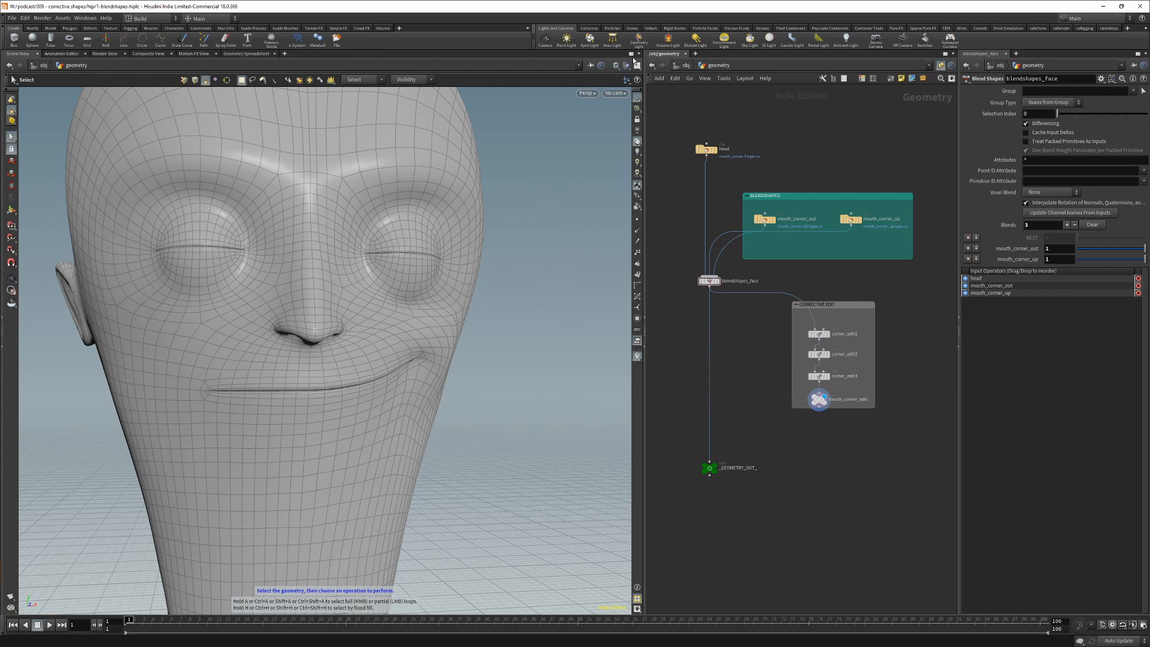
Split the Scene View left/right and make the new pane a Textport.
left_click(637, 54)
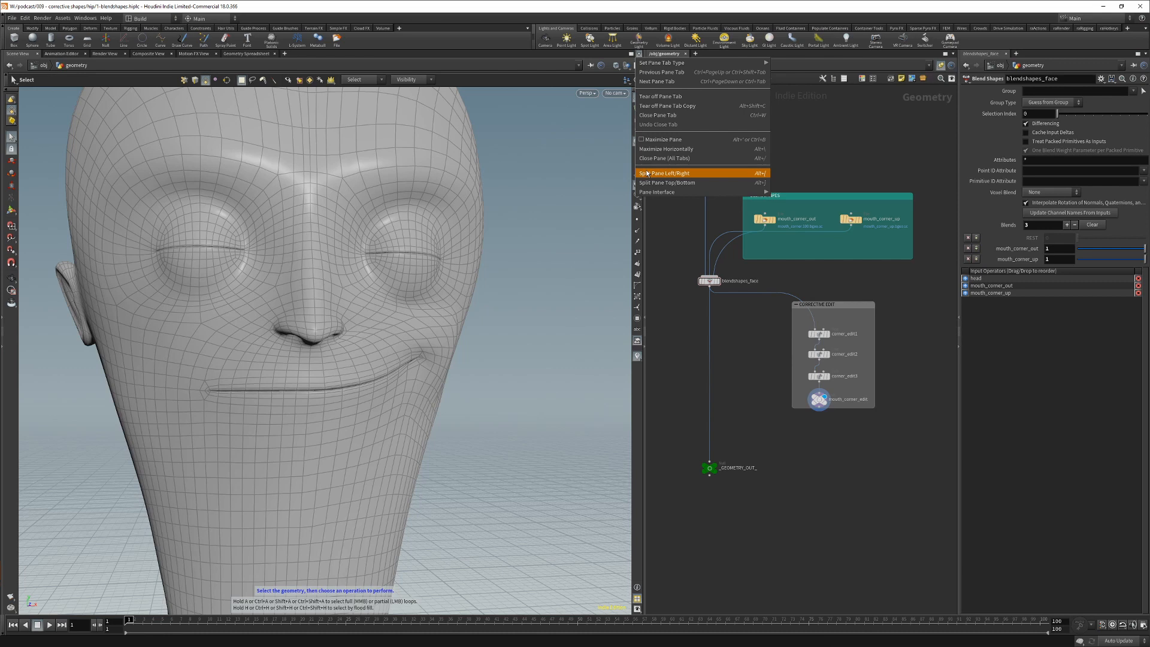
left_click(666, 173)
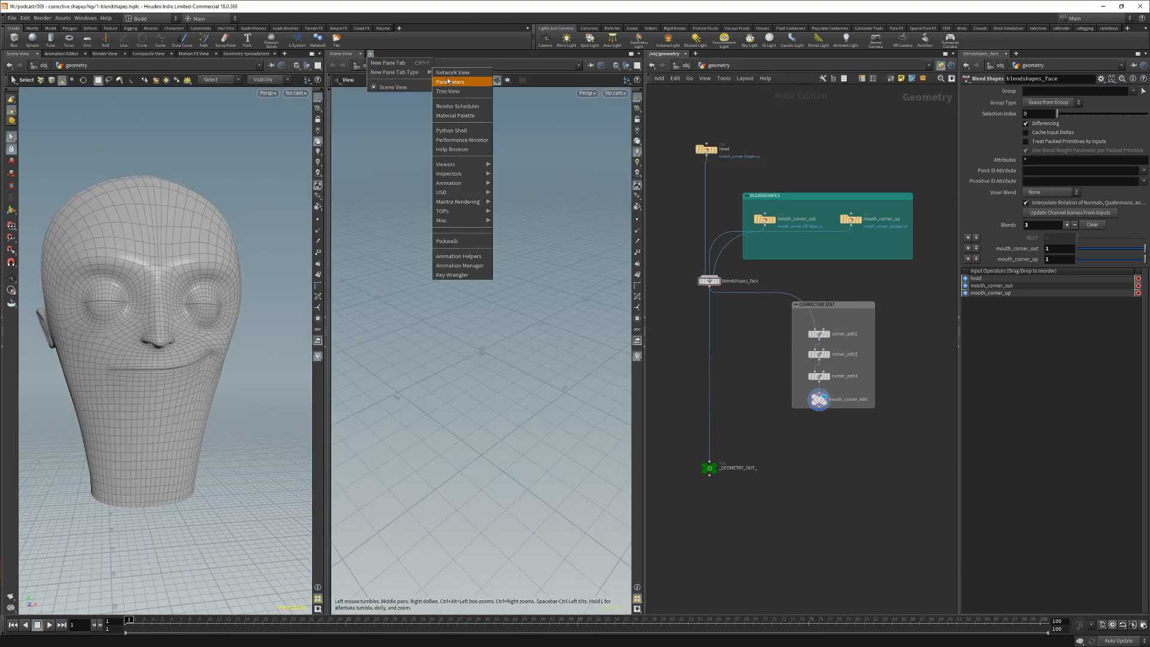
mouse_move(442, 220)
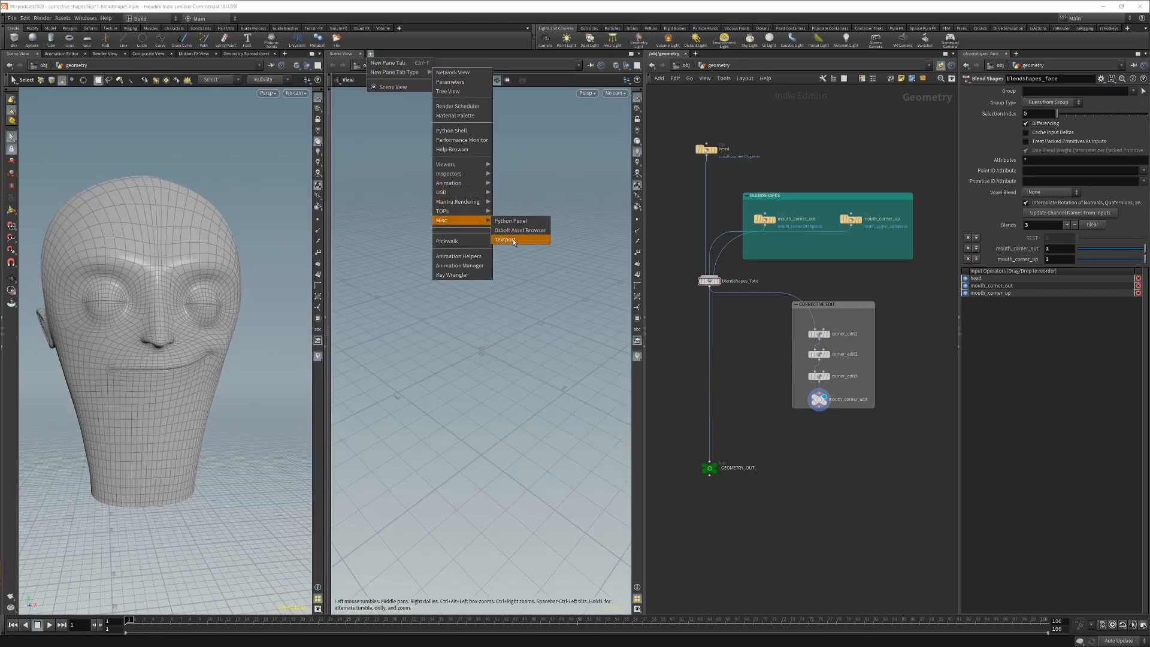
left_click(505, 240)
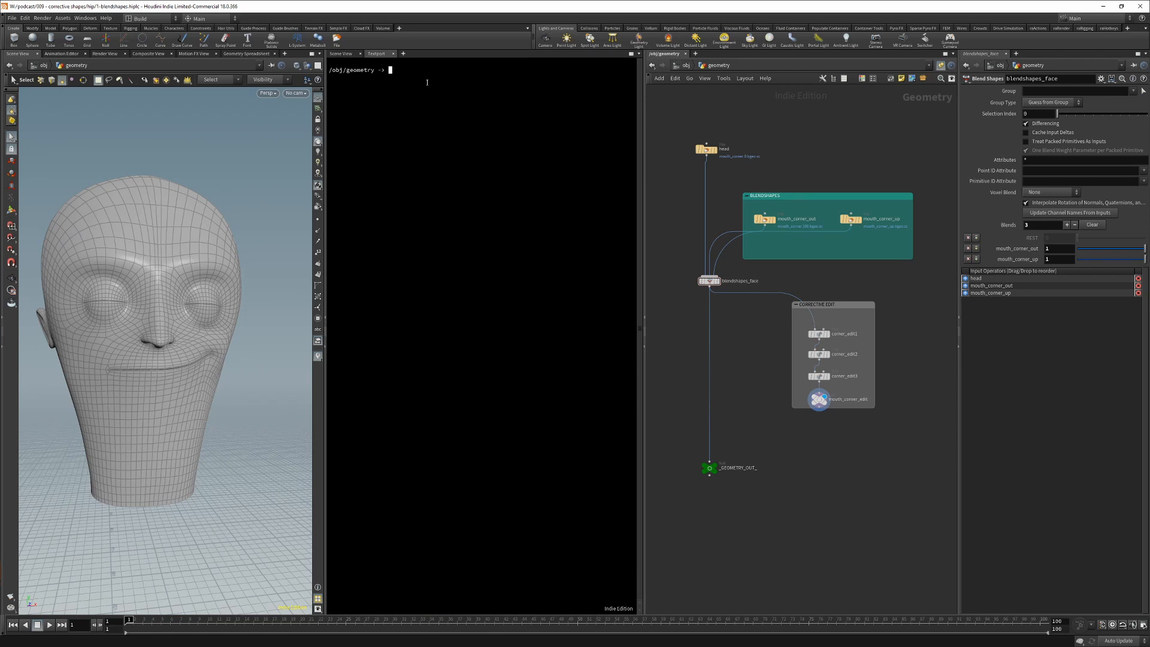
In the Textport, cd /obj/geometry and run sopcreateedit corrective_shape blendshapes_face mouth_corner_edit.
type("cd")
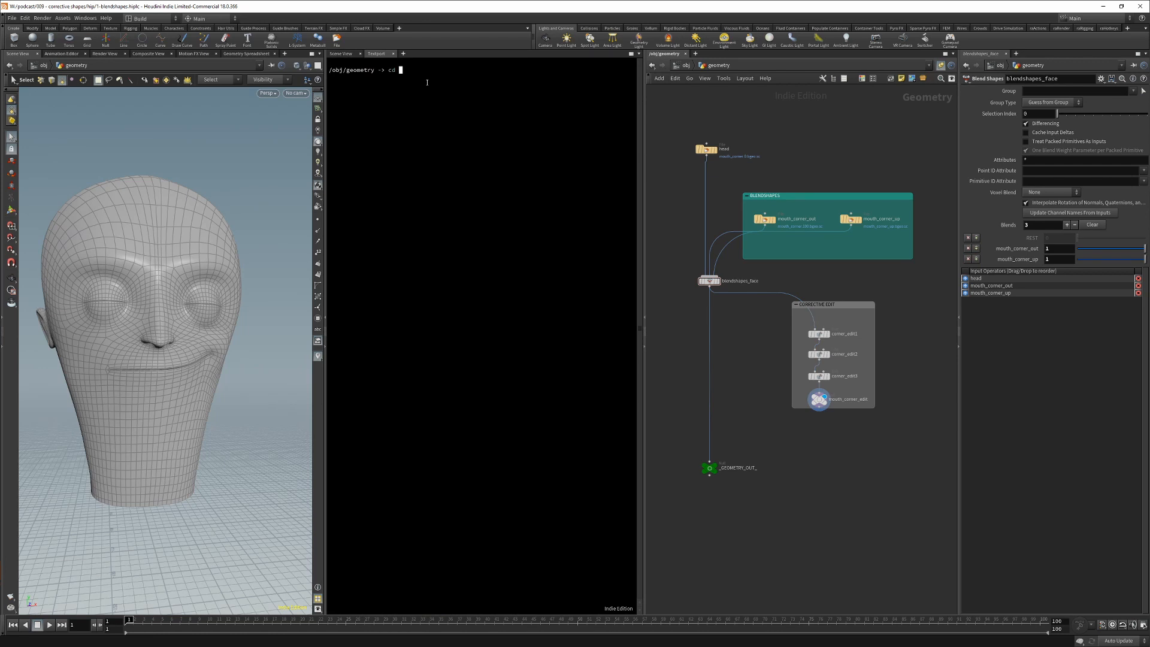
type("/obj/geometry")
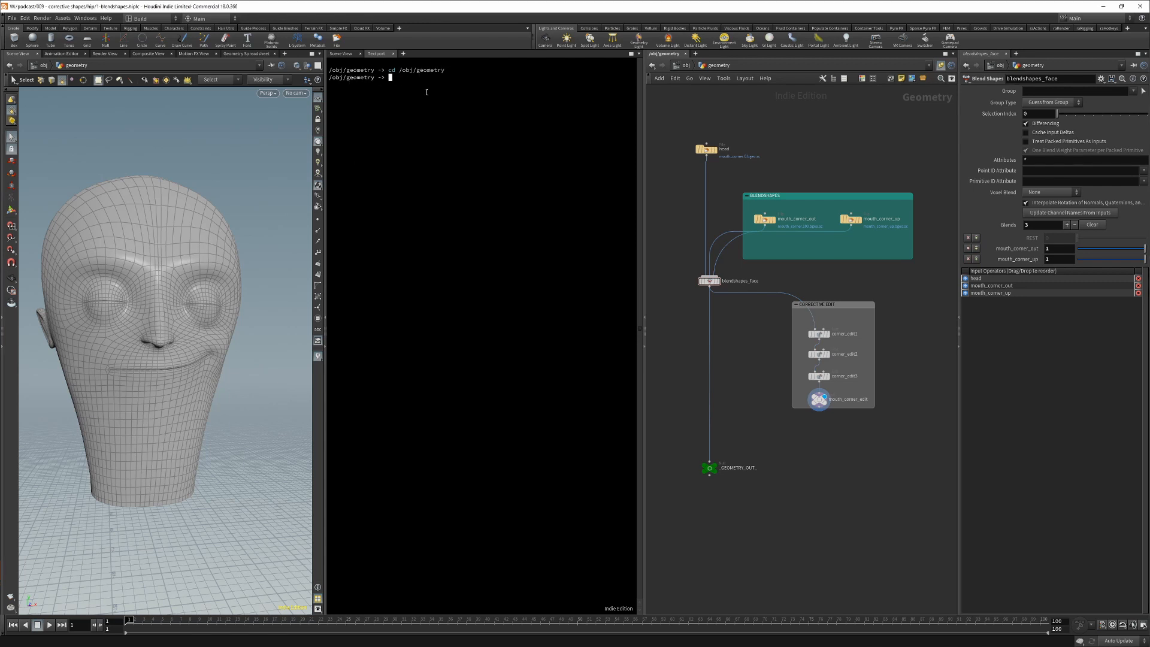
type("sopcreateedit")
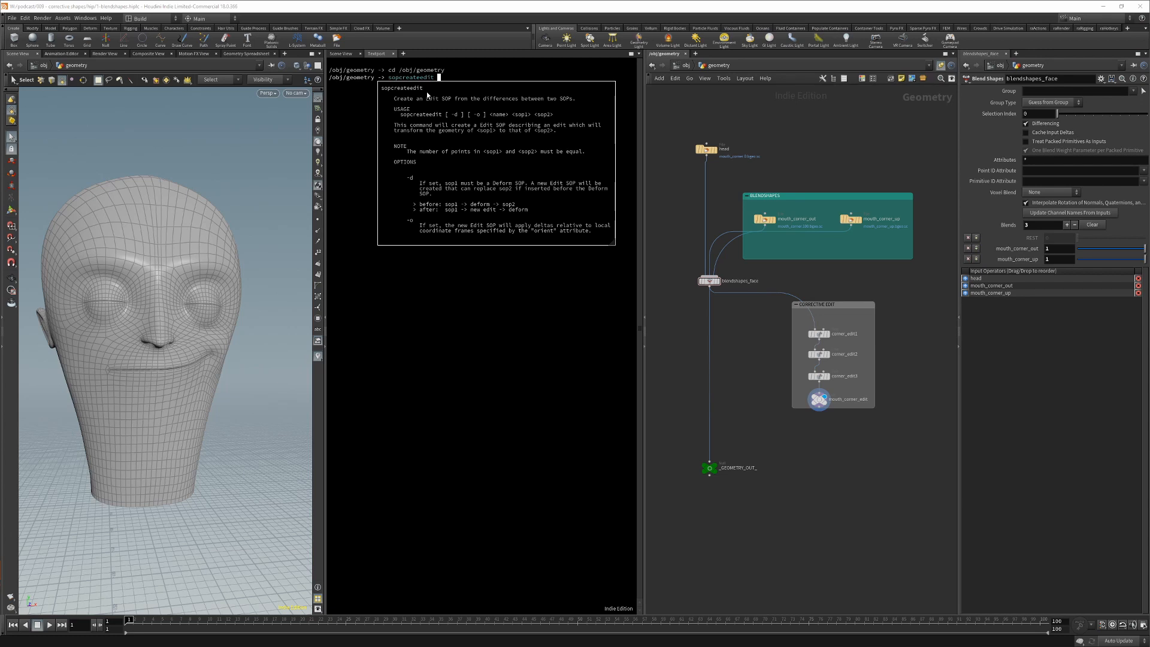
type("corrective_s")
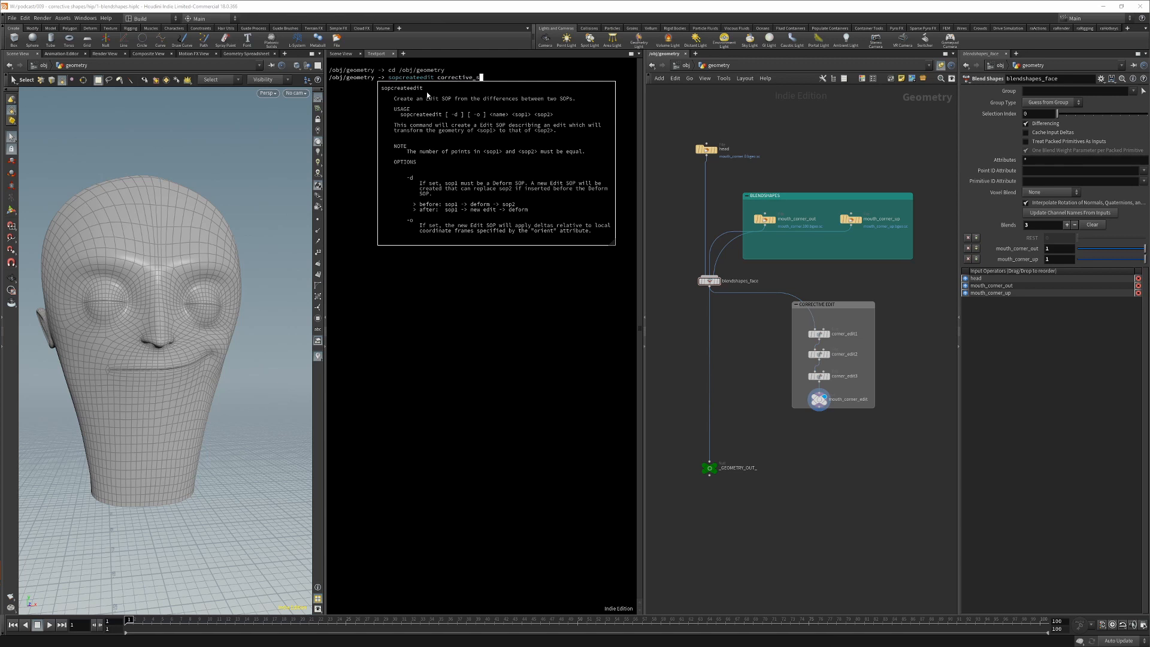
type("hape blendshapes_face")
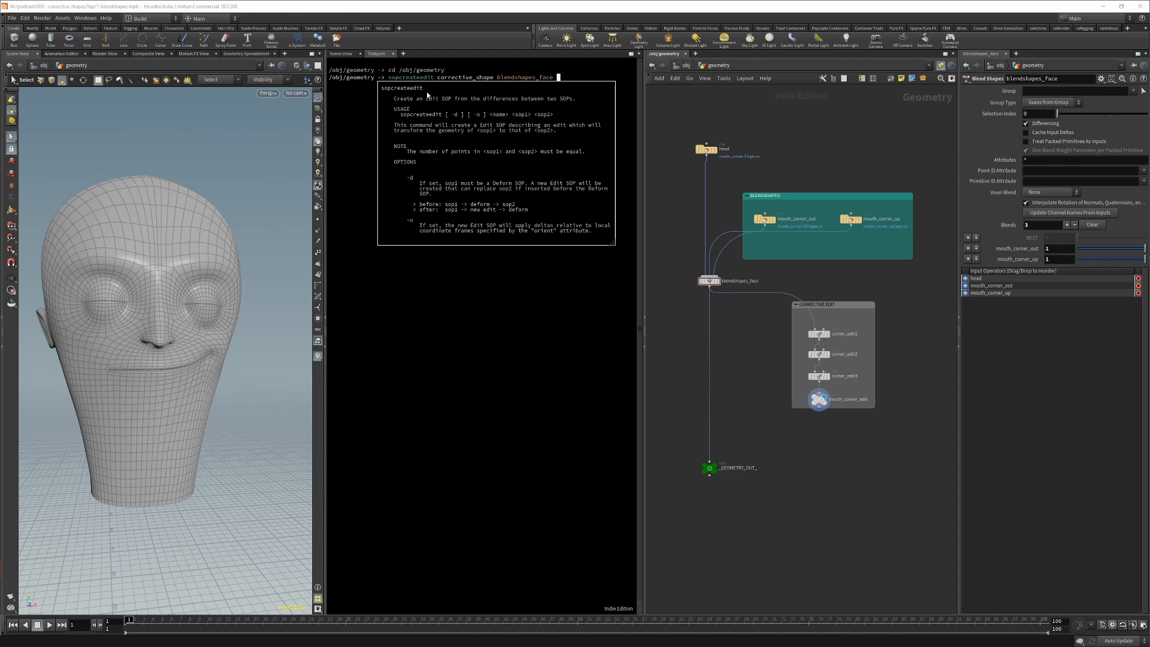
type("mouth_c")
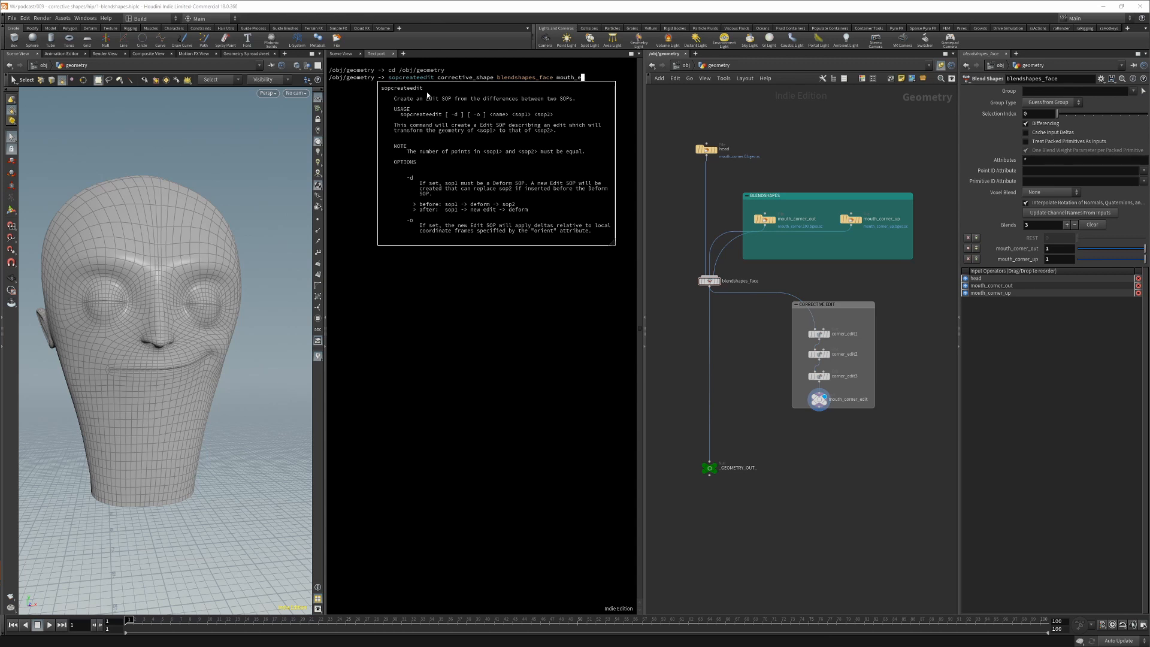
type("corner_edit")
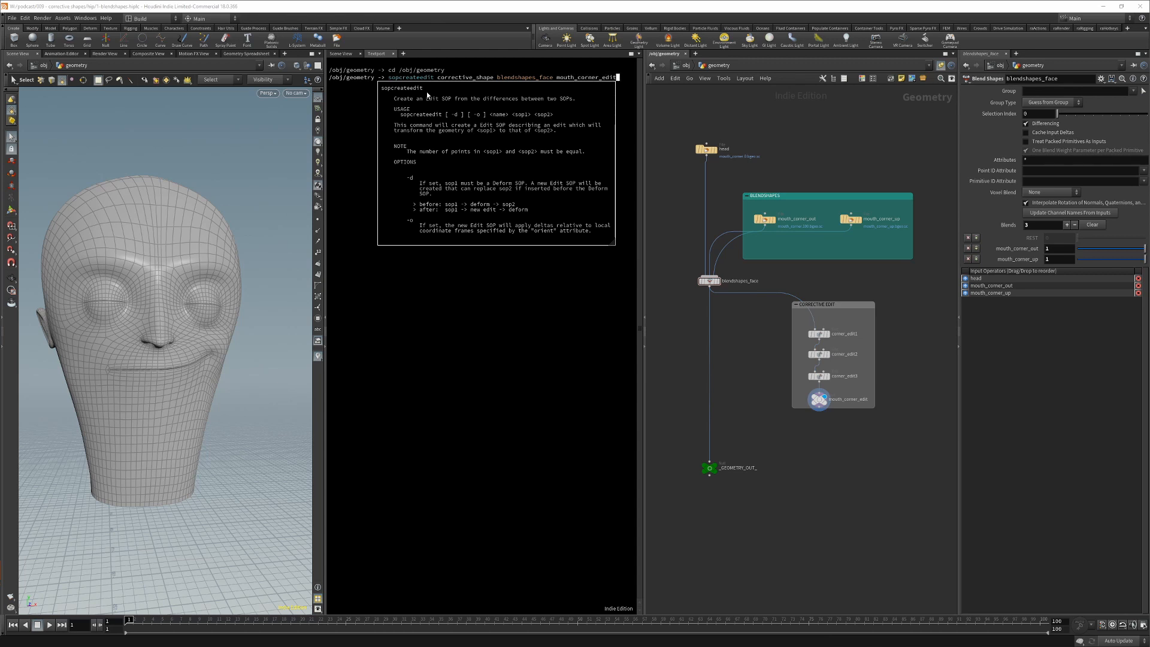
key("Return")
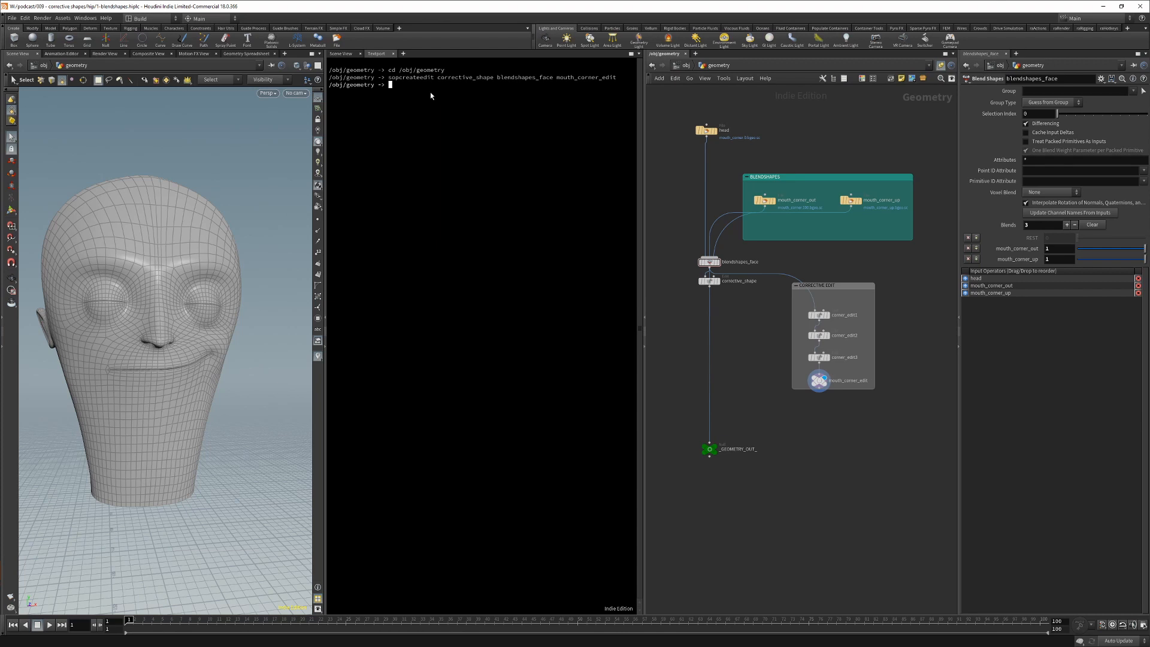
mouse_move(731, 228)
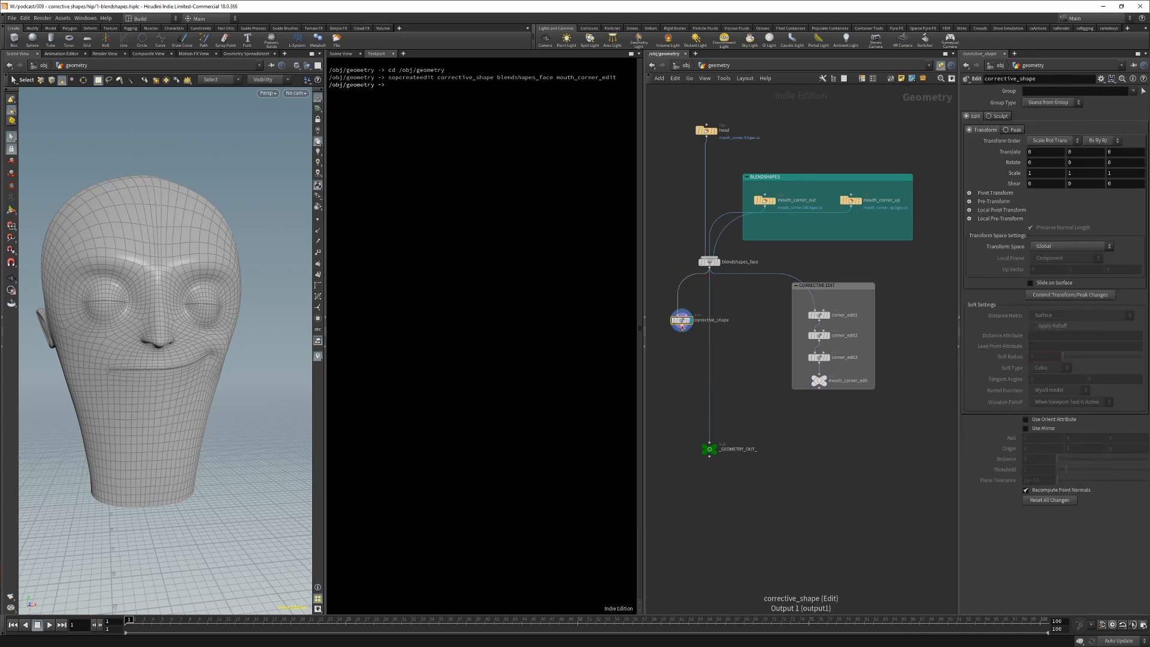
mouse_move(681, 320)
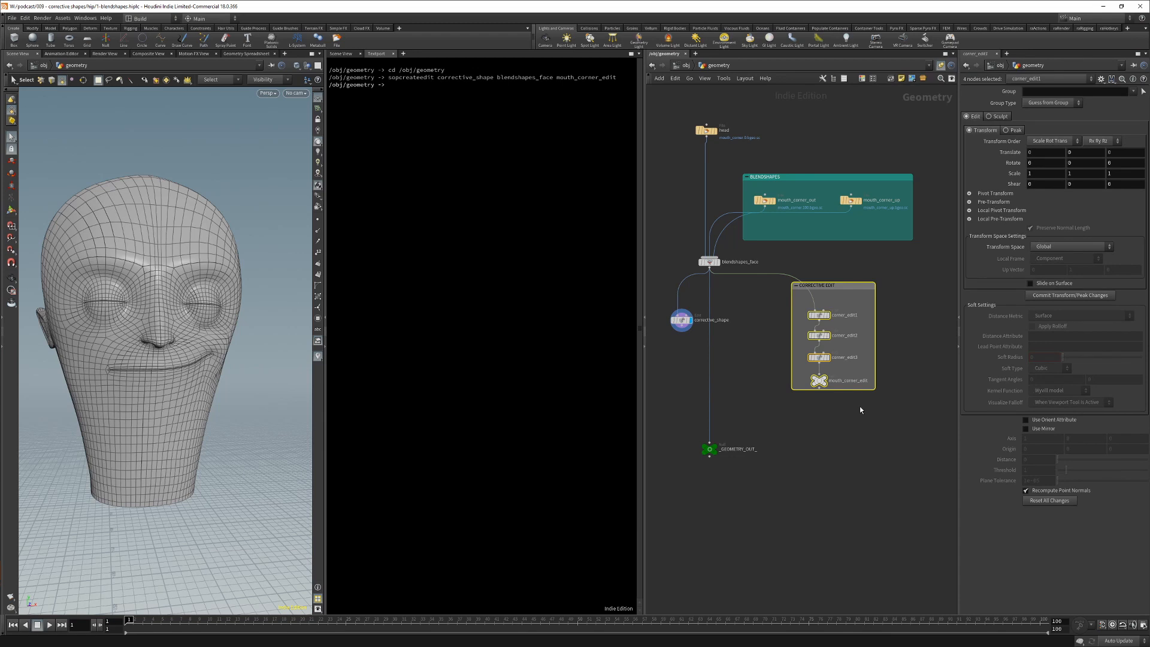
Delete the old CORRECTIVE_EDIT group and wire head into corrective_shape.
left_click(681, 320)
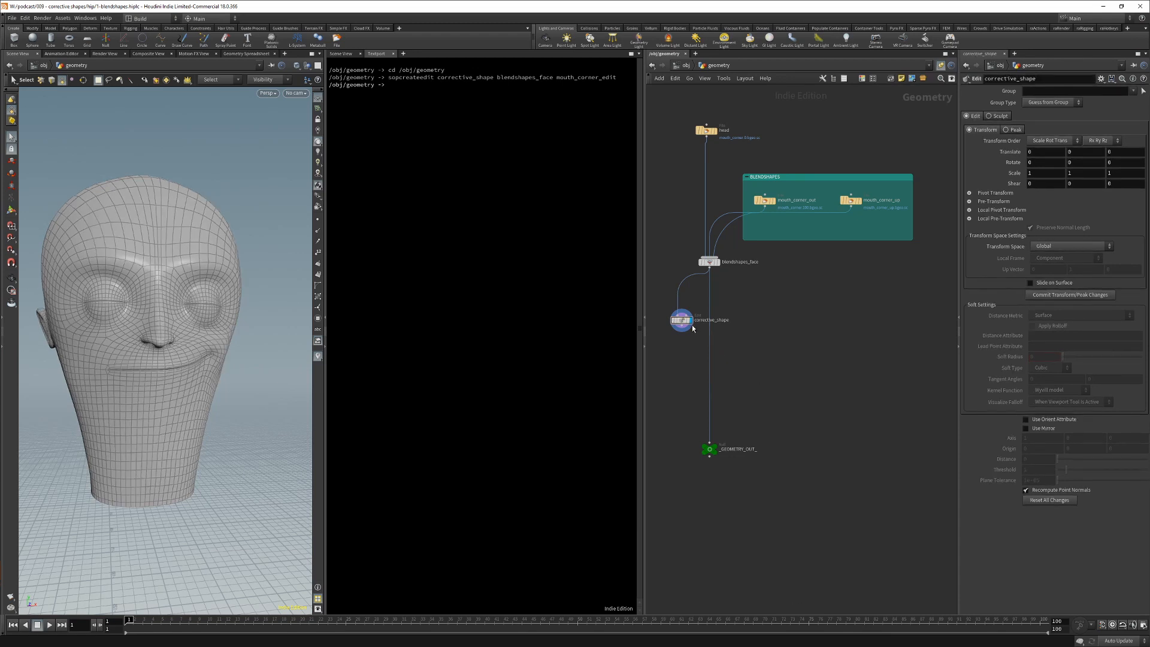
left_click_drag(681, 319, 669, 283)
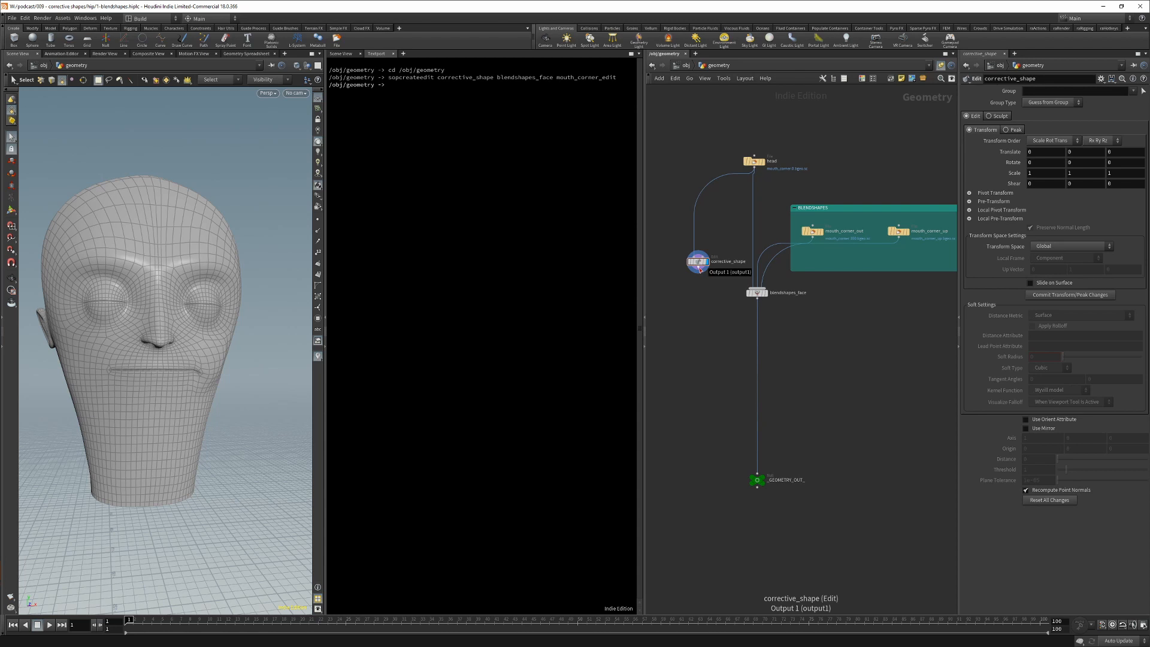
Connect corrective_shape as a fourth blendshapes_face input and adjust its weight.
left_click(757, 292)
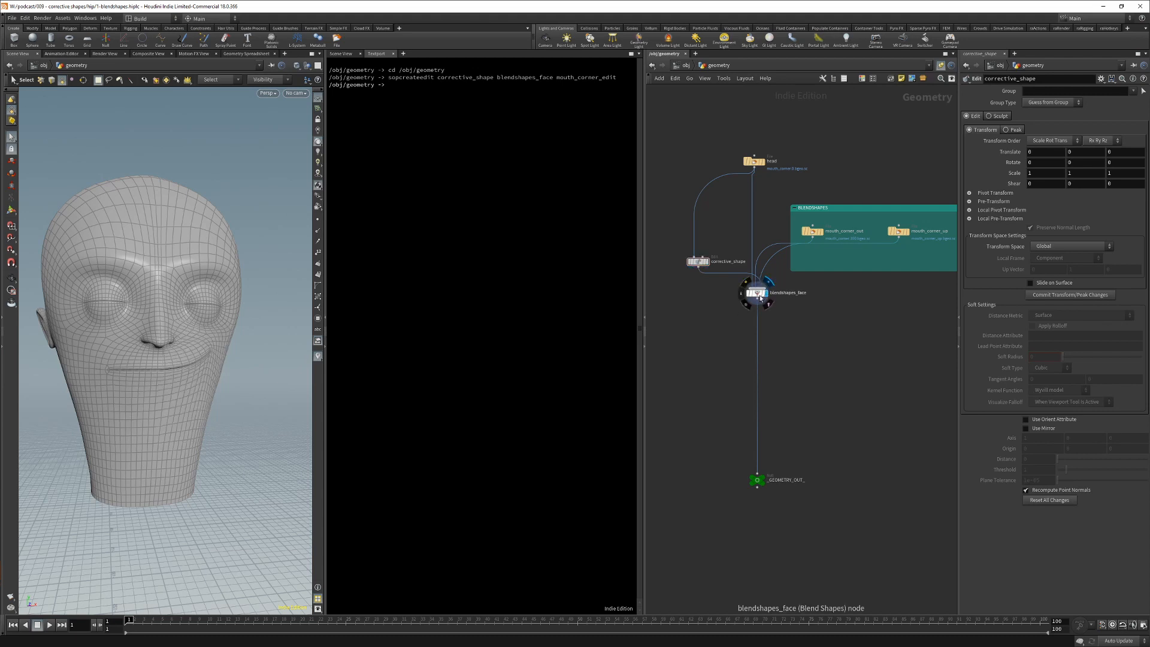
left_click(756, 293)
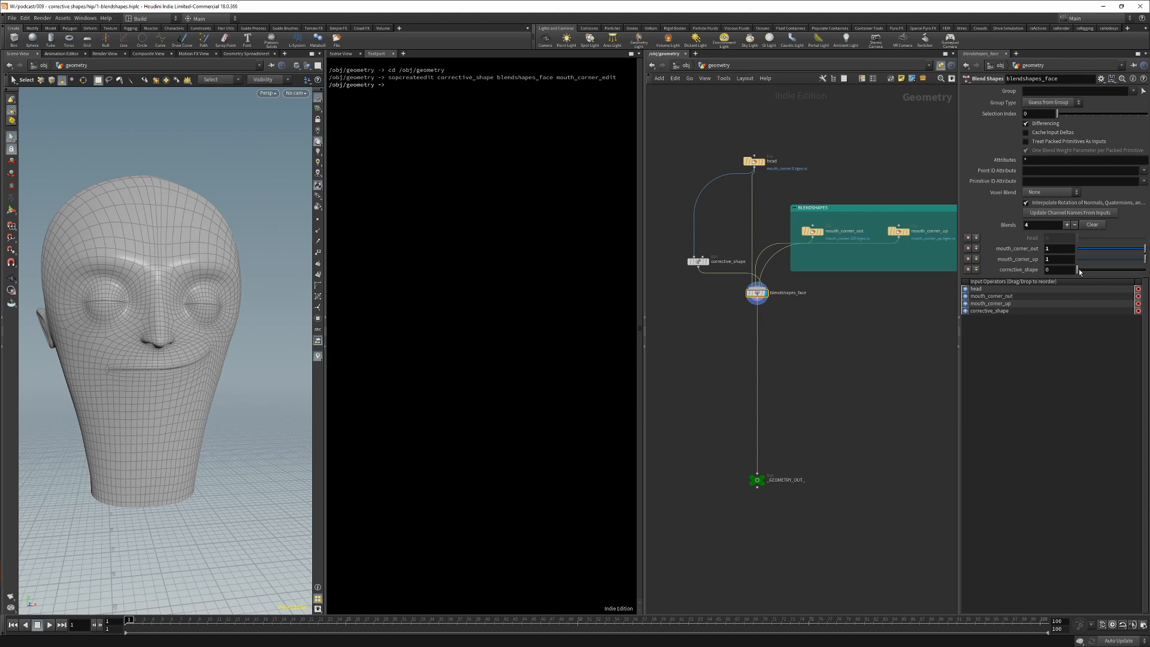
left_click_drag(1058, 270, 1078, 270)
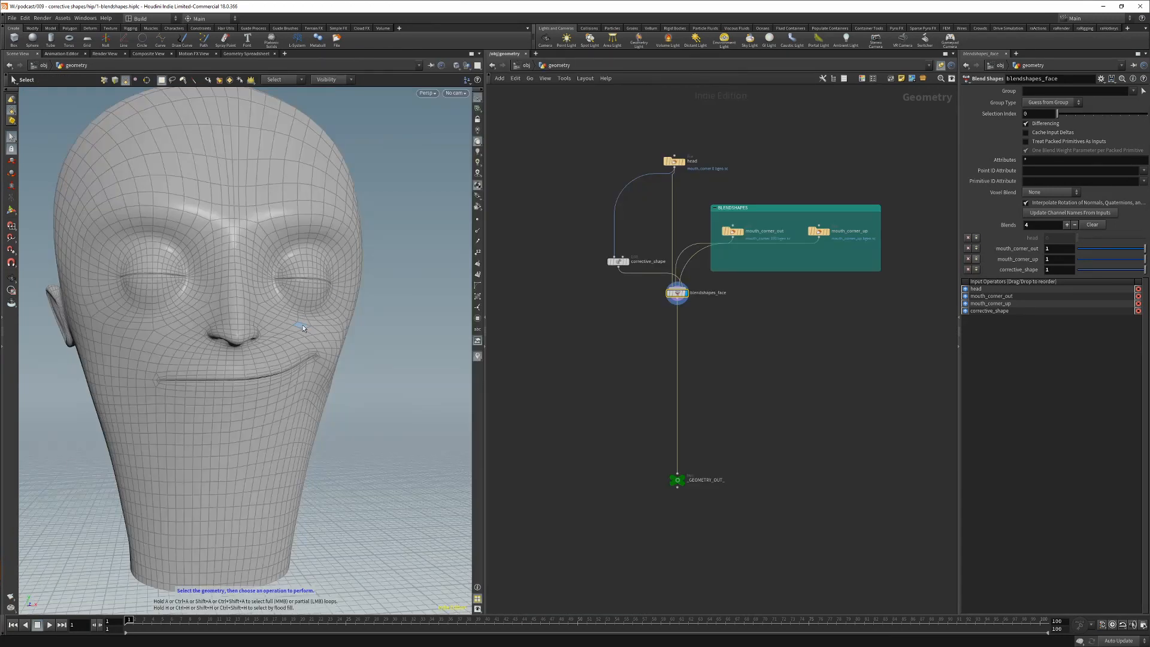
mouse_move(324, 380)
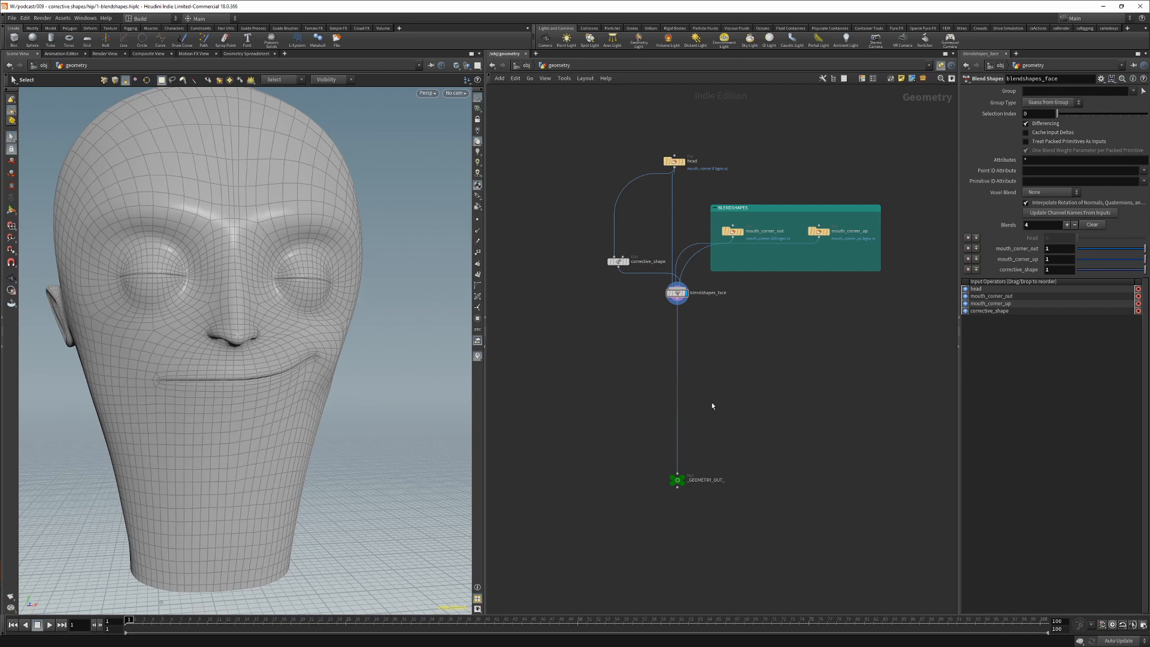
Begin a multi-line corrective_shape weight expression reading mouth_corner_up and mouth_corner_out via ch().
left_click(1058, 270)
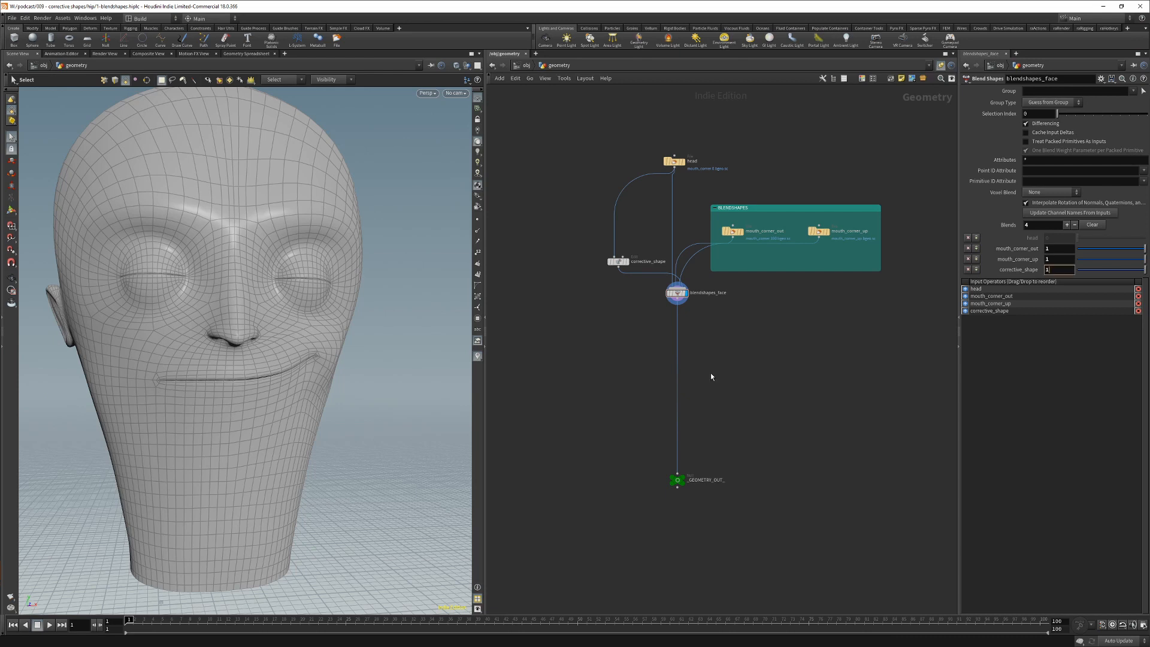
left_click(1056, 270)
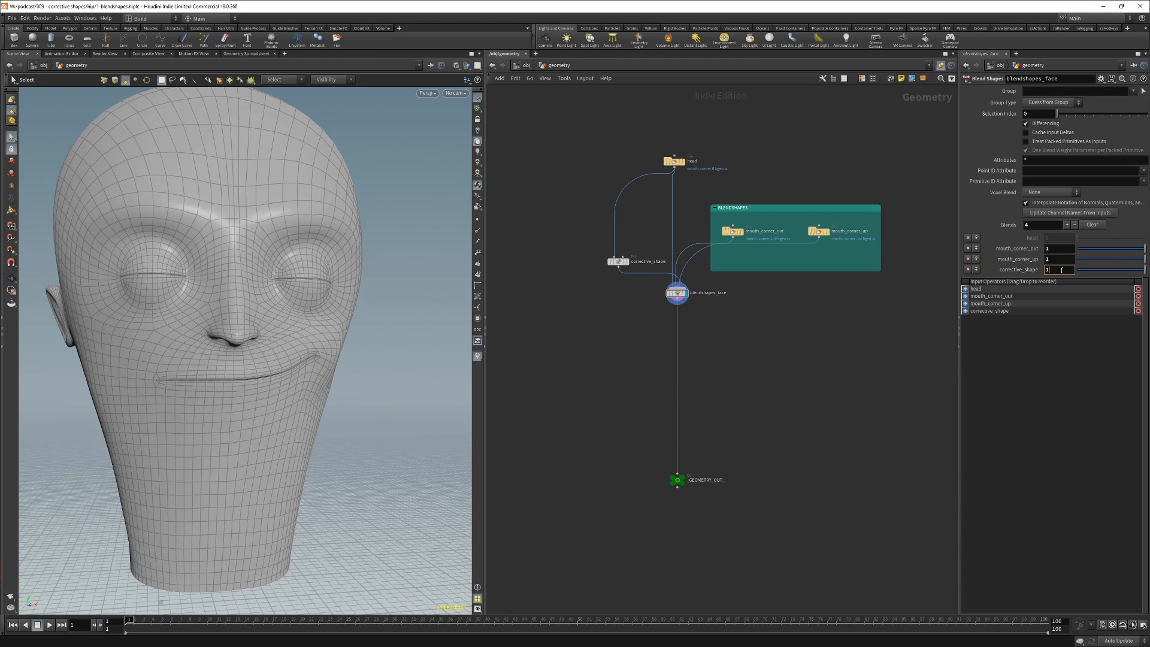
left_click(1057, 269)
type("up = c")
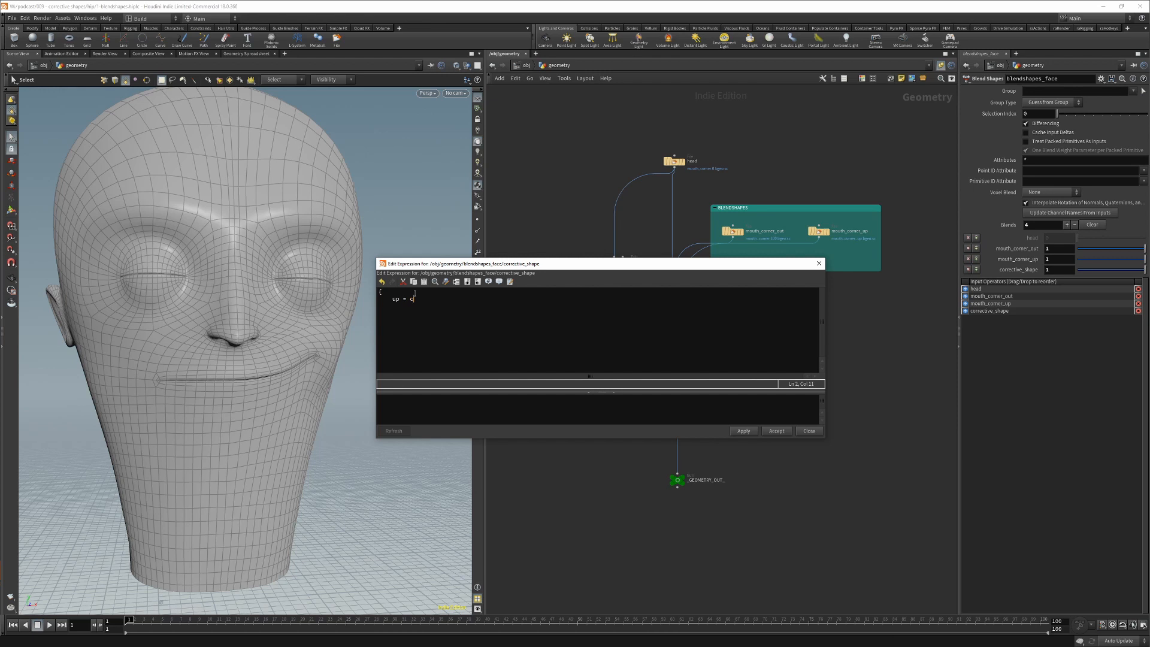
type("h")
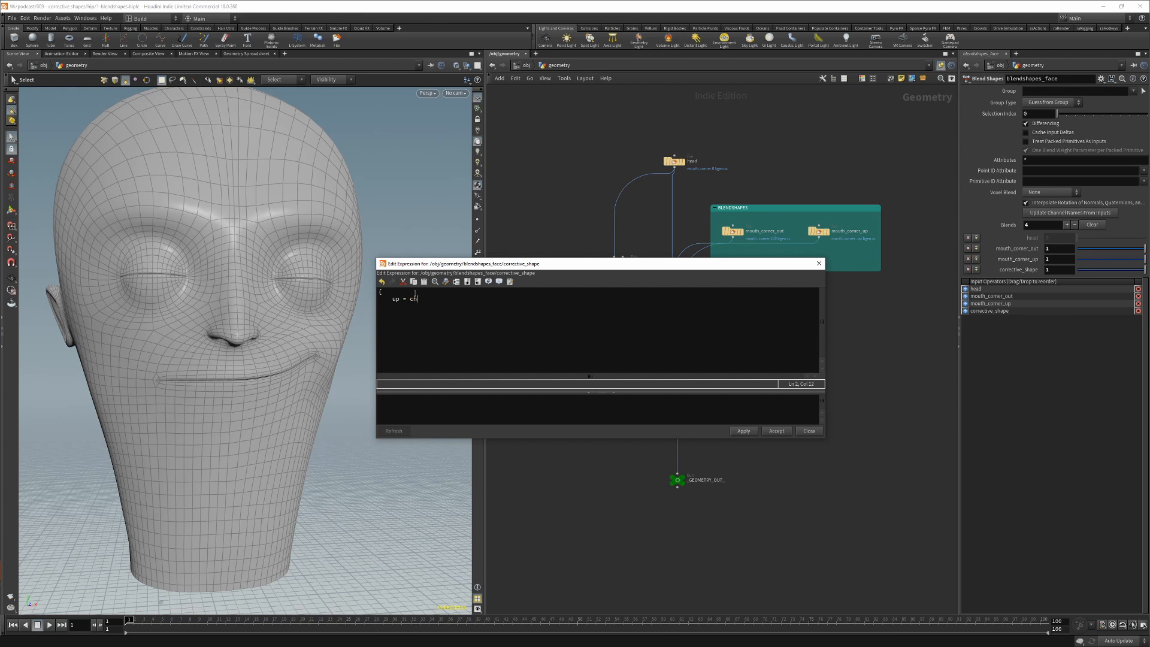
type("(\"mo")
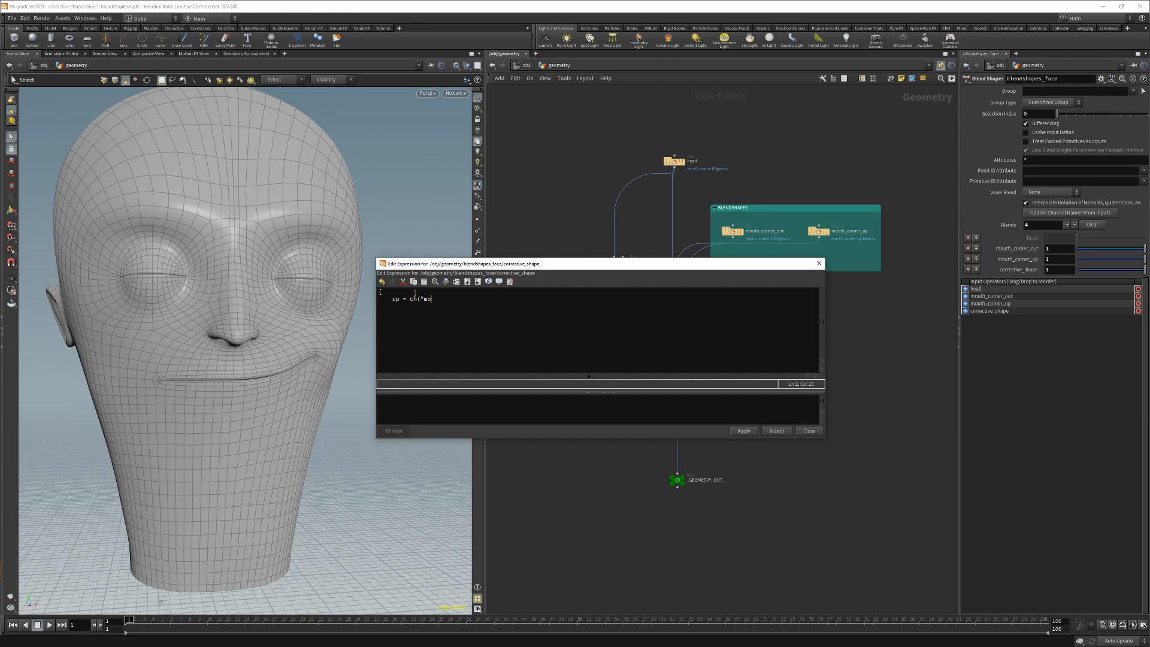
type("uth_corner_up\");")
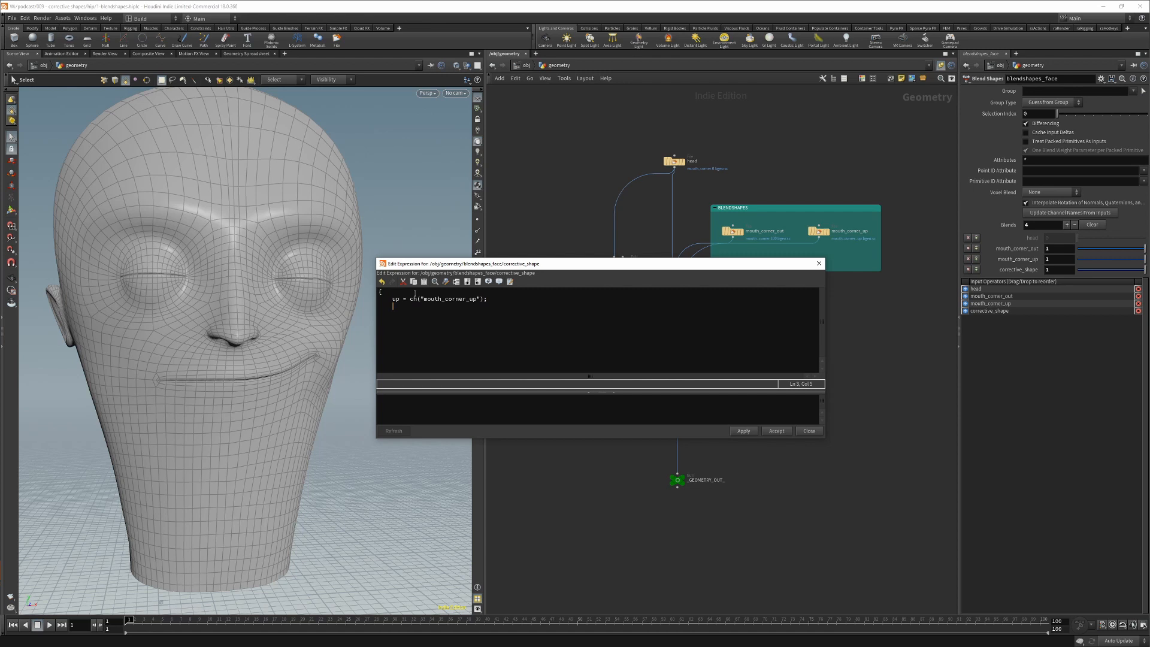
type("out = ch(")
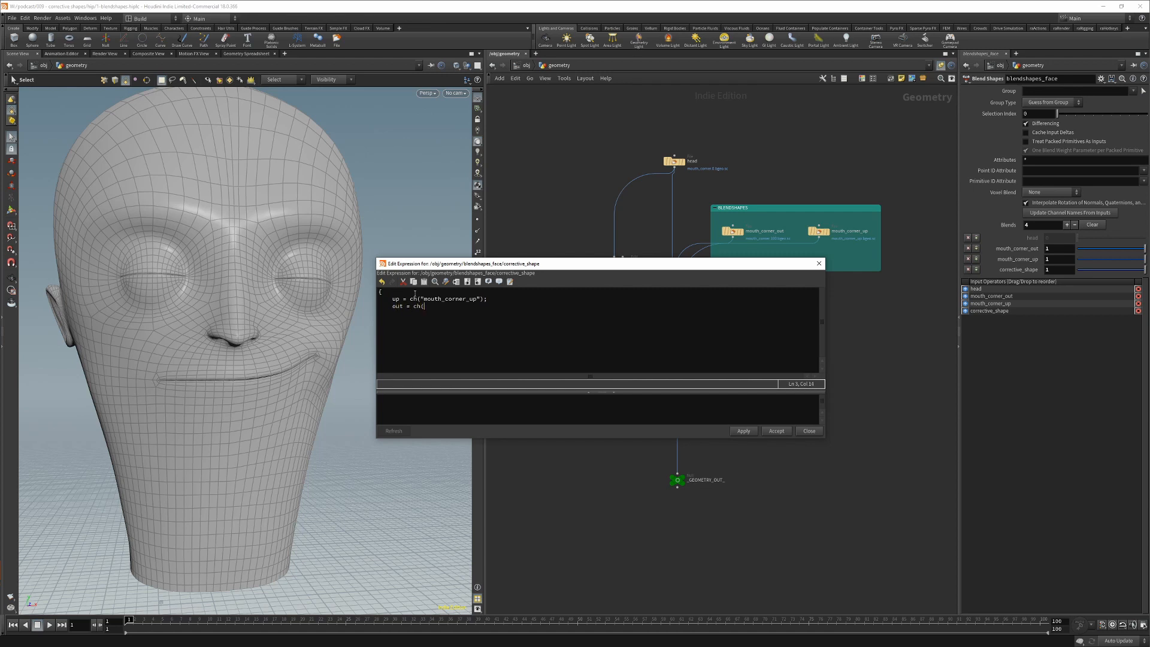
type("\"mouth_corner_out")
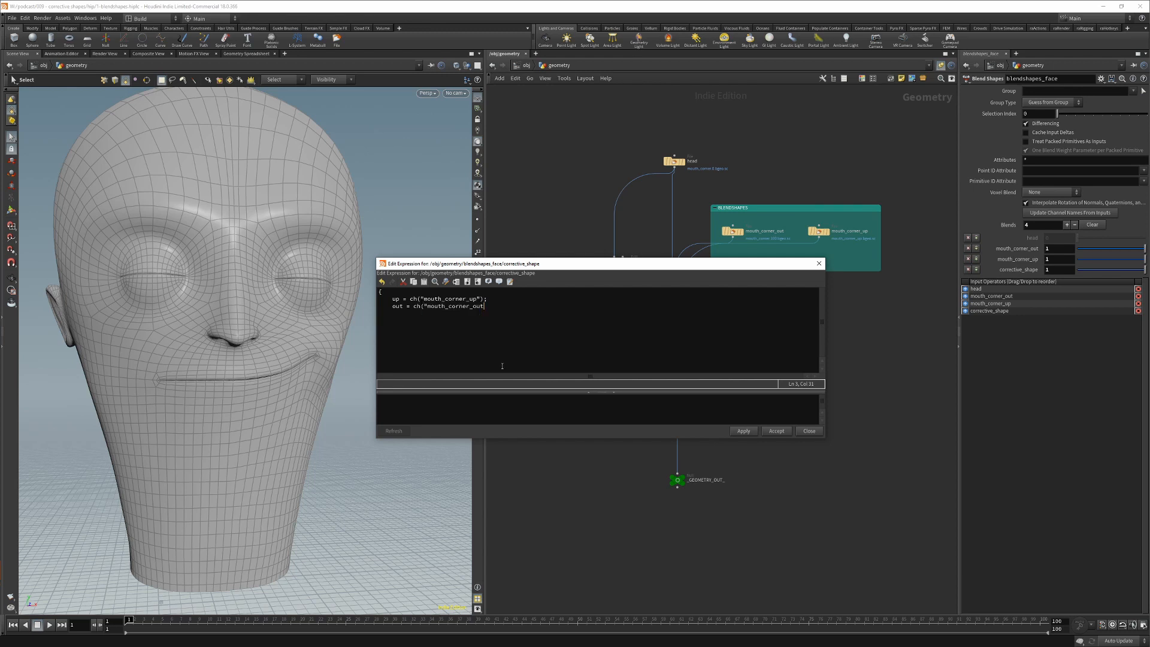
type("\");")
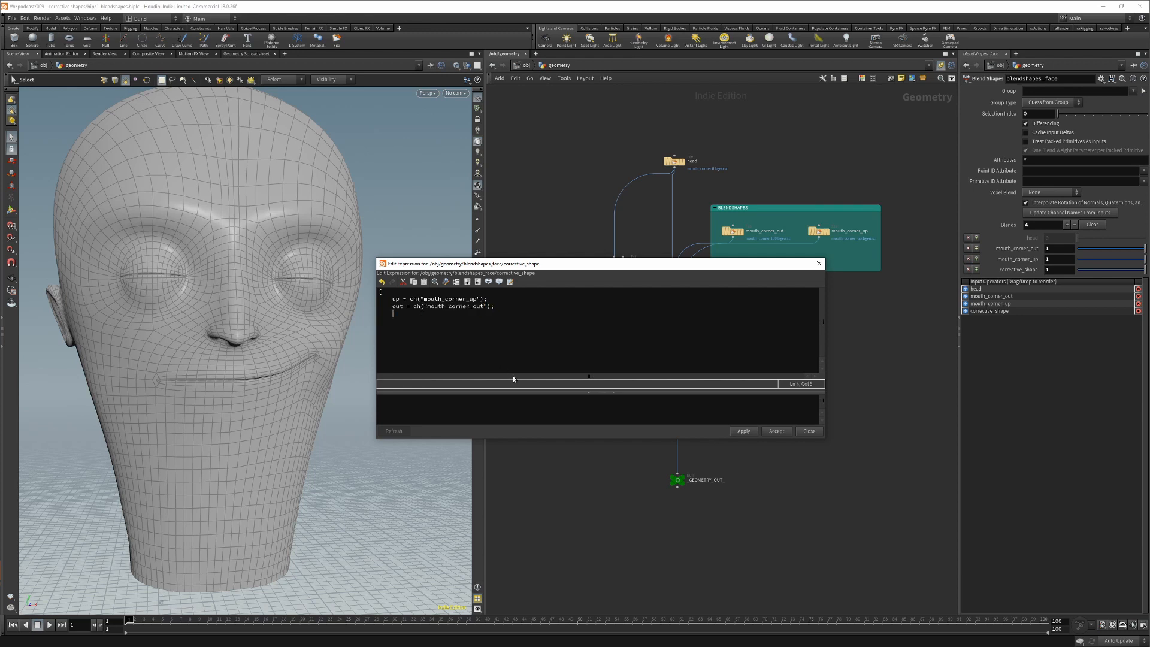
Compute angle via dot of normalized vectors and magnitude as length(out,up)/sqrt(2).
type("angle = dot(normalize")
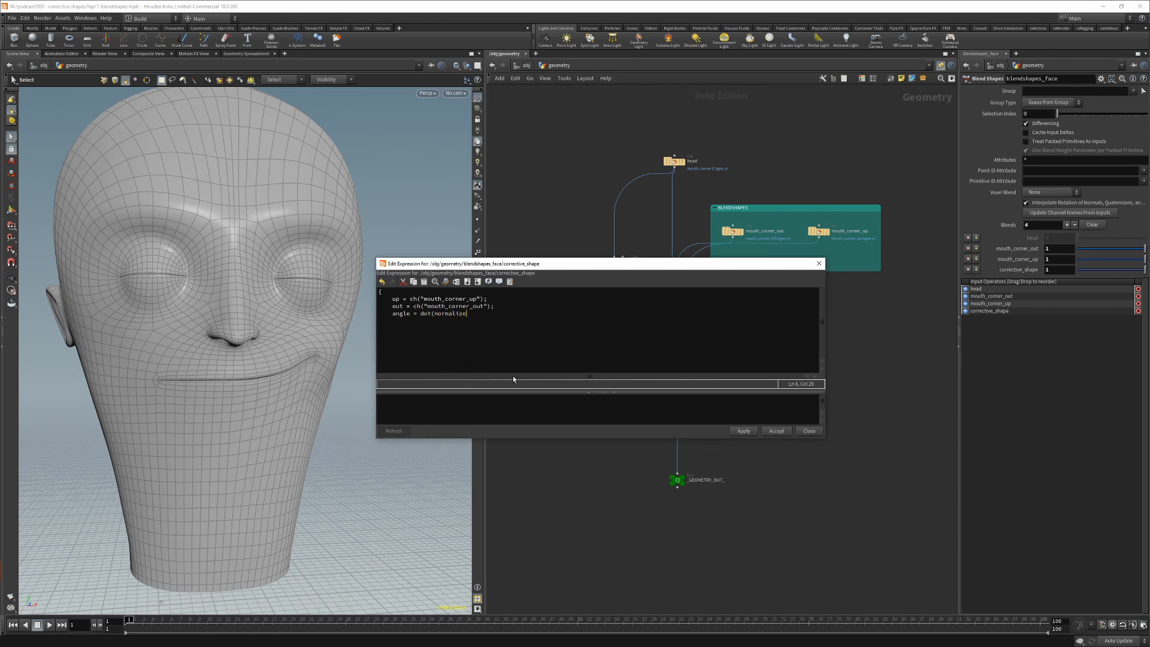
type("(vector3(1,1,0")
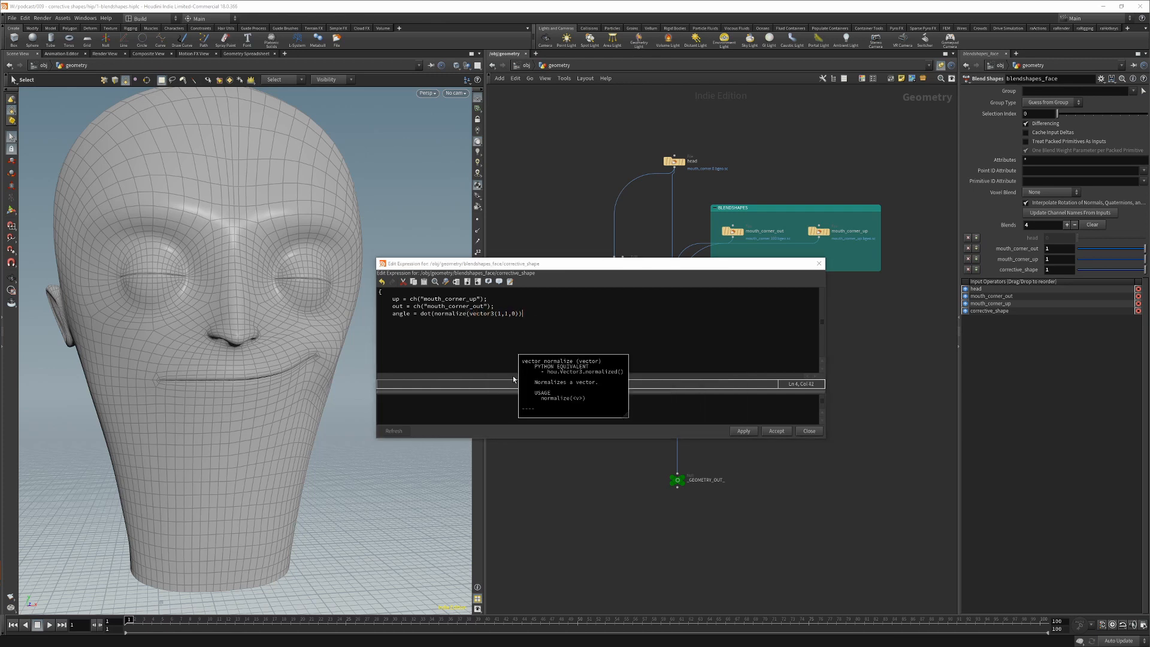
type(",normalize(vector3(out,up,0)));")
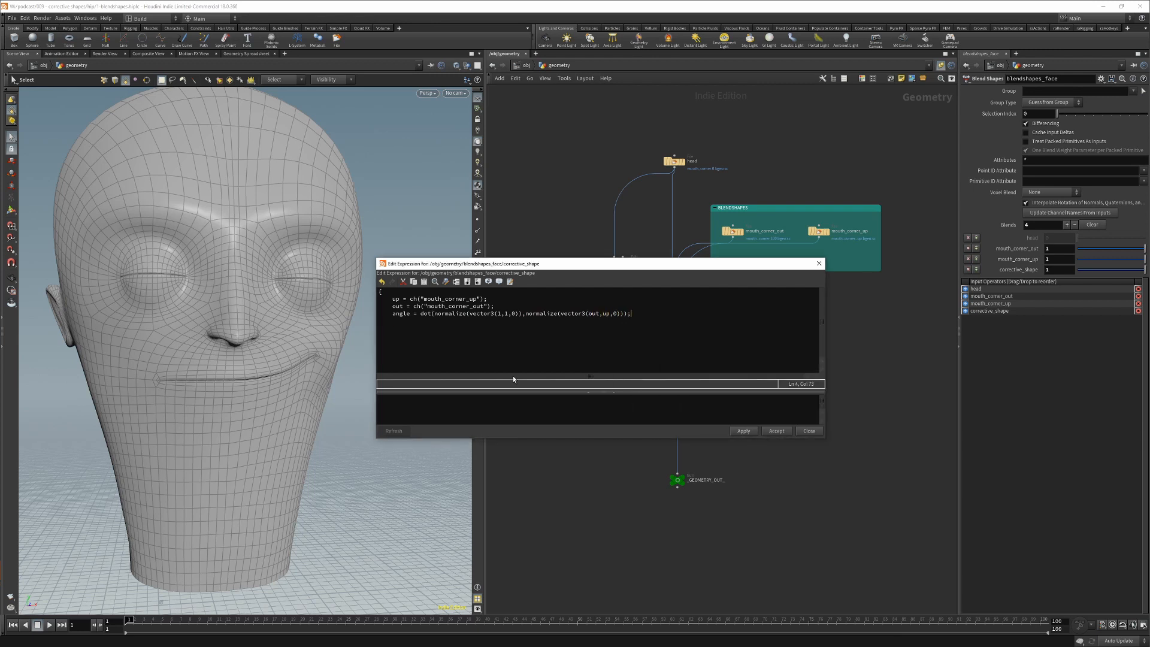
type("ma")
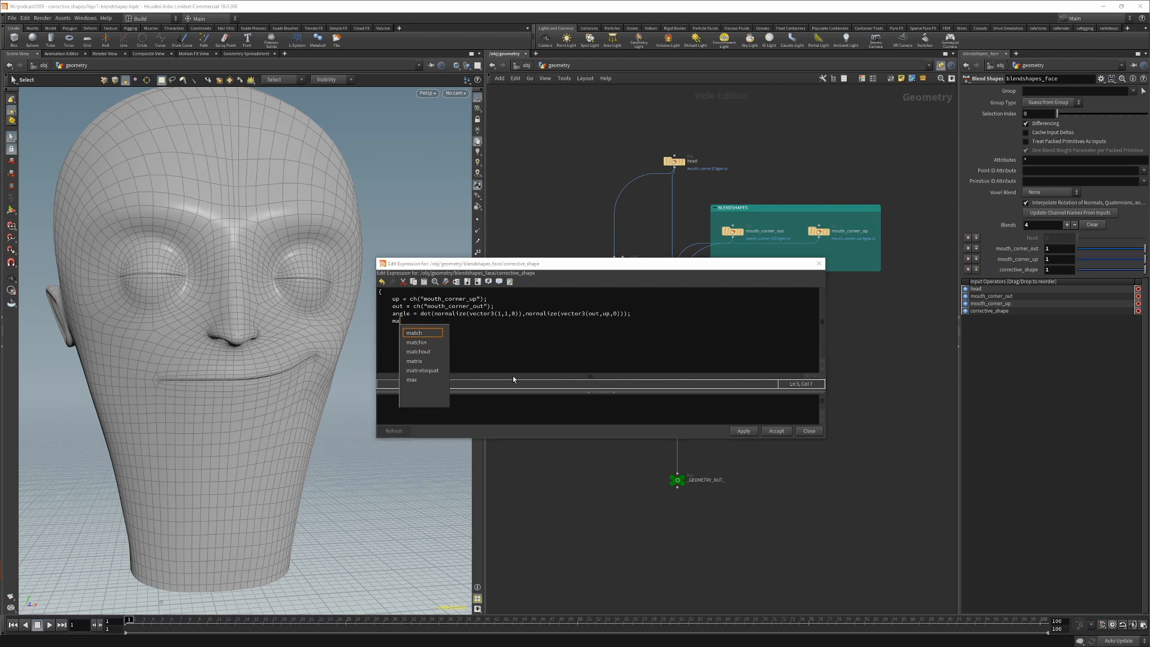
type("magnitude =")
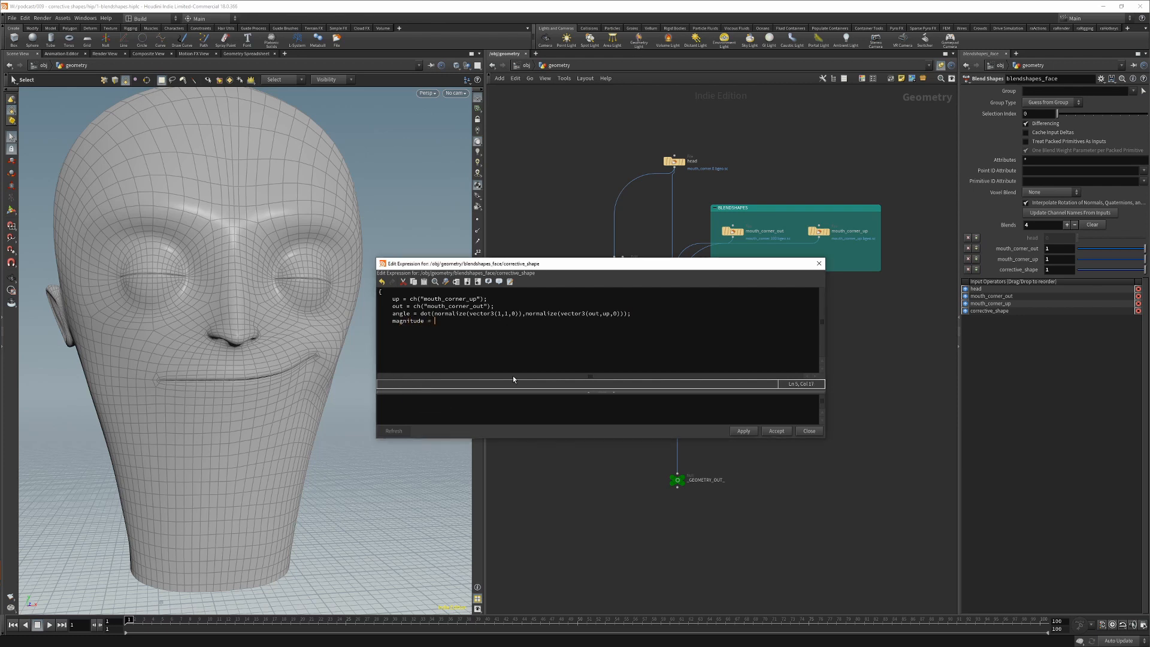
type("length(out,up,0")
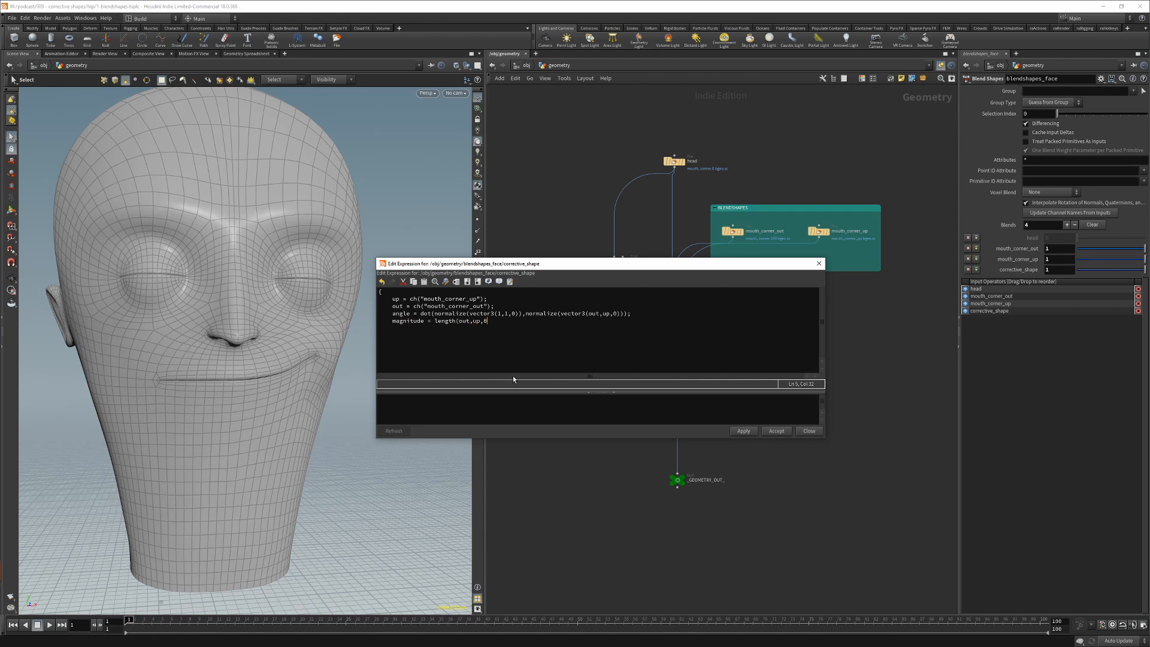
type(")/sqrt(2);")
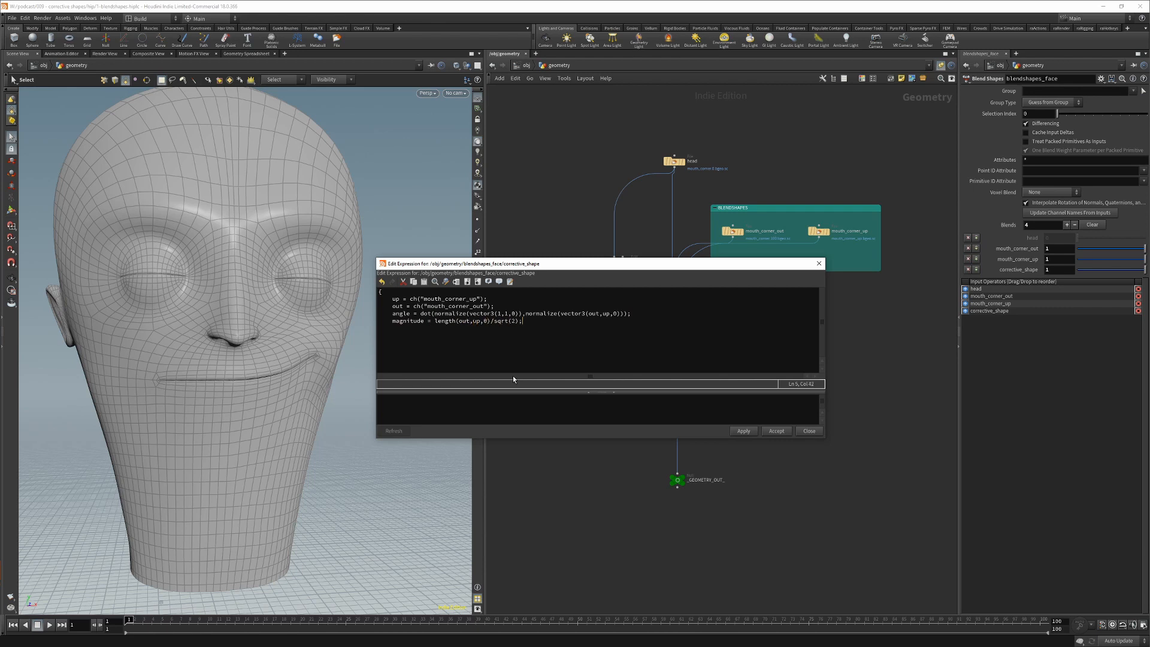
Return val = magnitude * fit(angle...) and apply the expression to the corrective weight.
type("val")
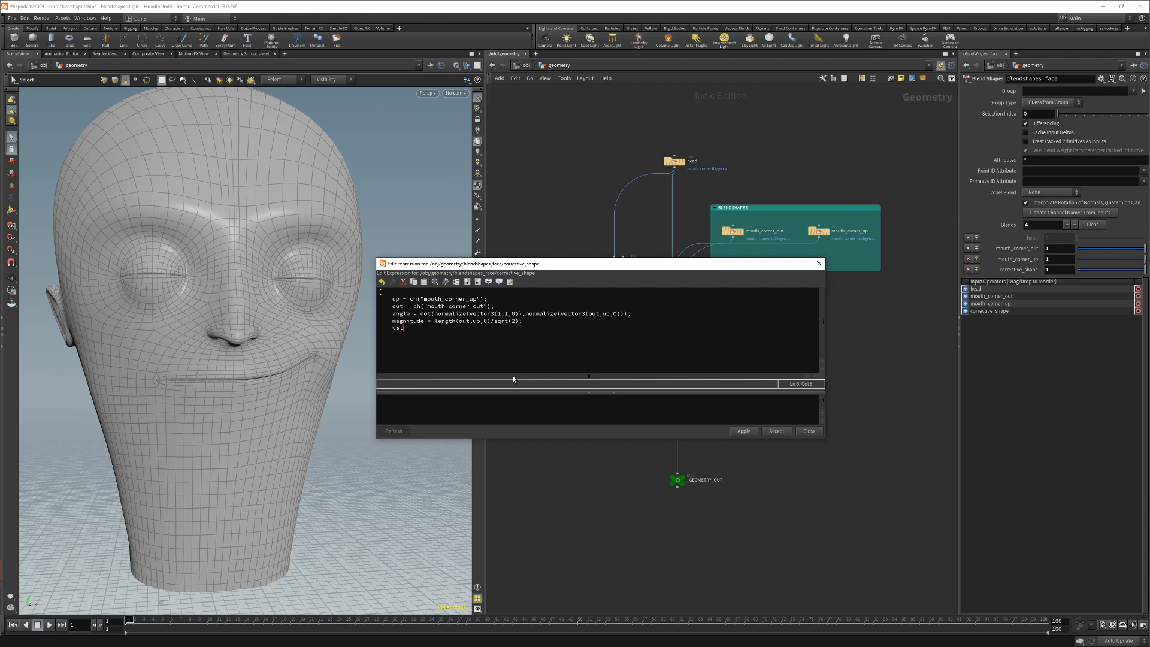
type("= magnitude")
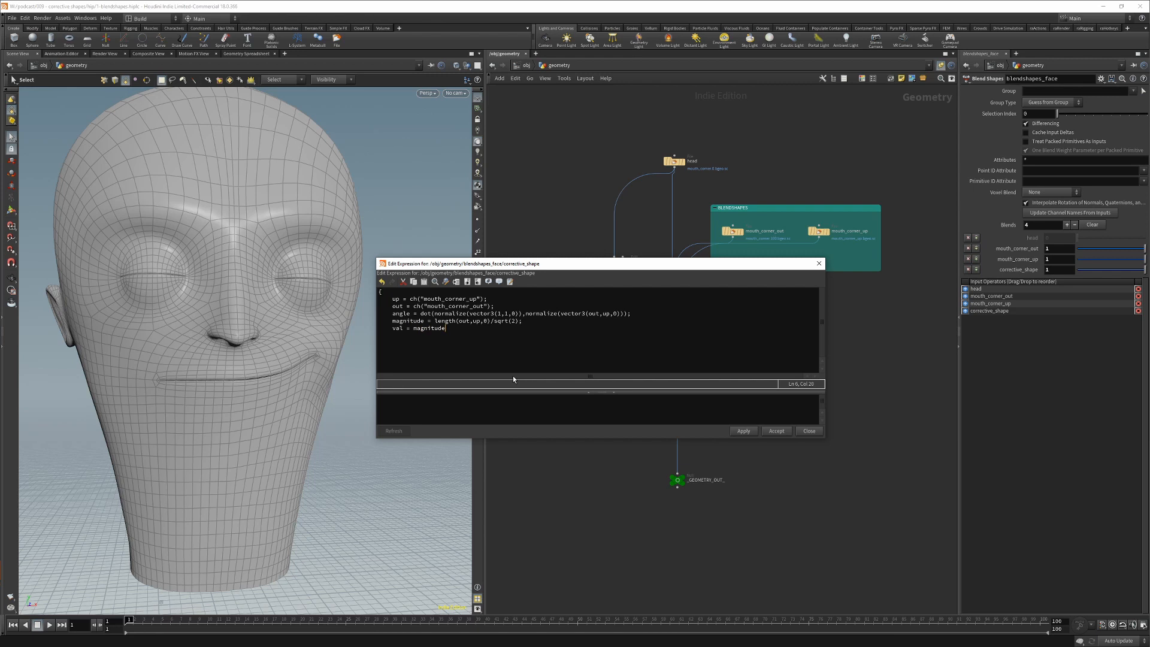
type("*")
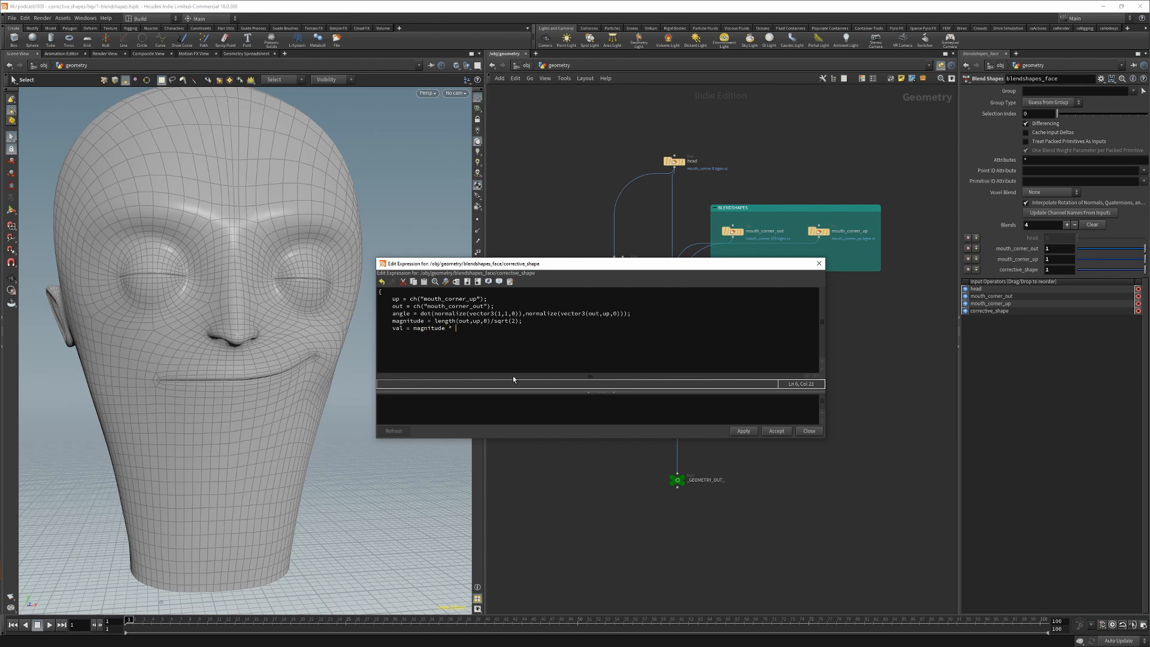
type("fit(angle,1/")
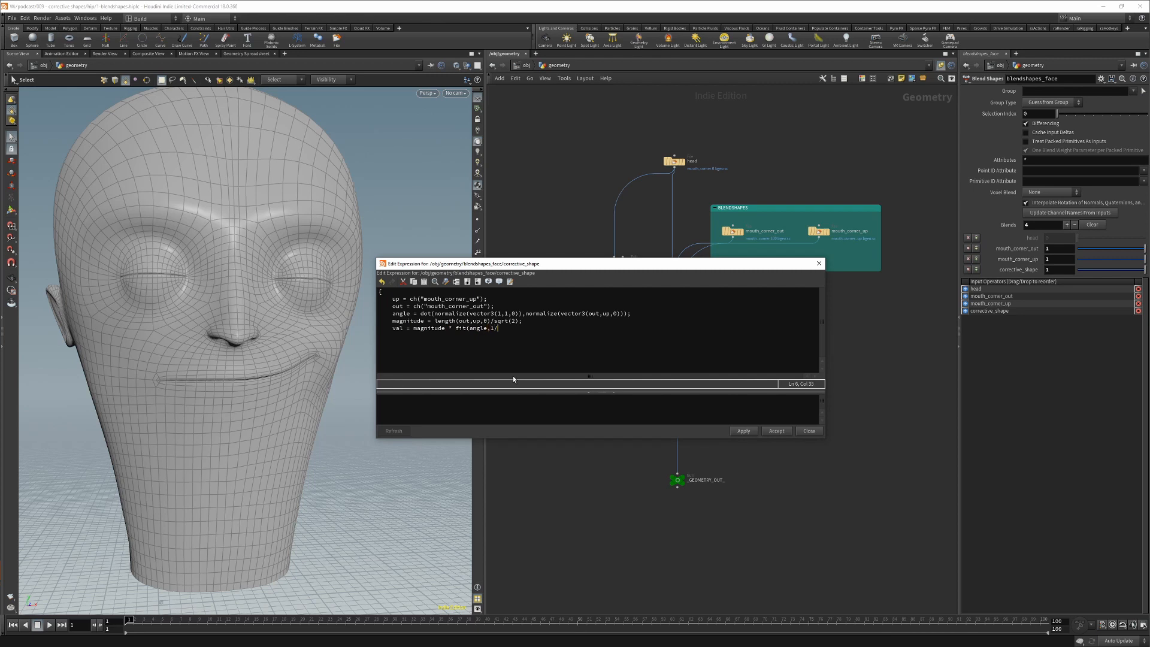
type("sqrt(2),1,0,1")
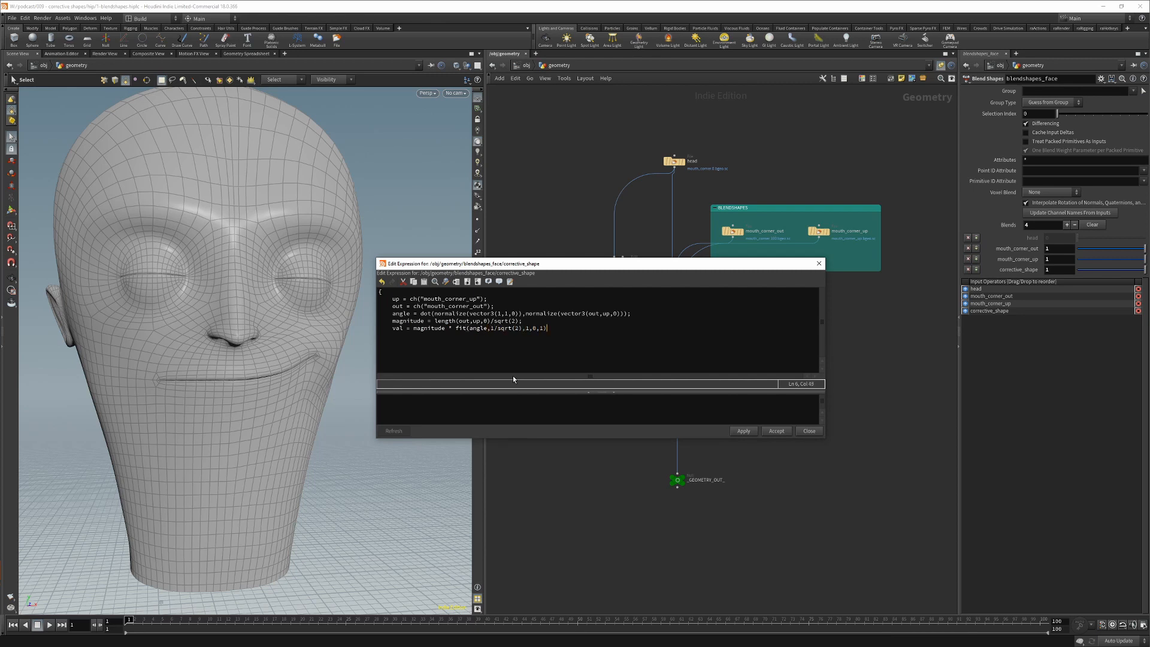
type("return val;")
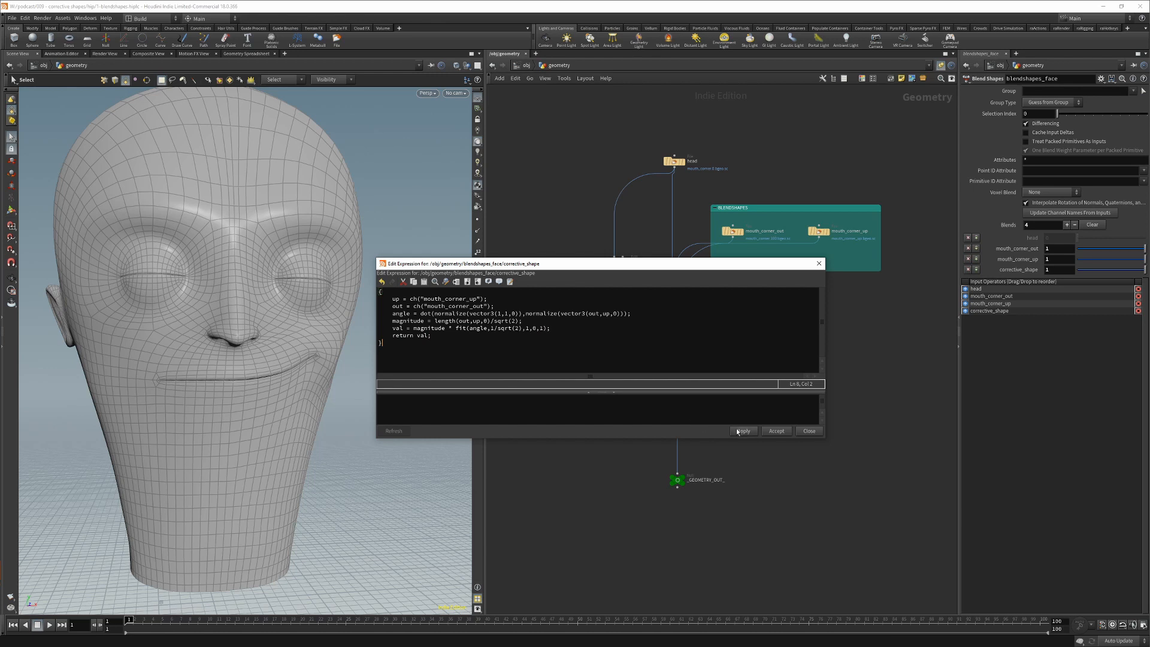
left_click(743, 431)
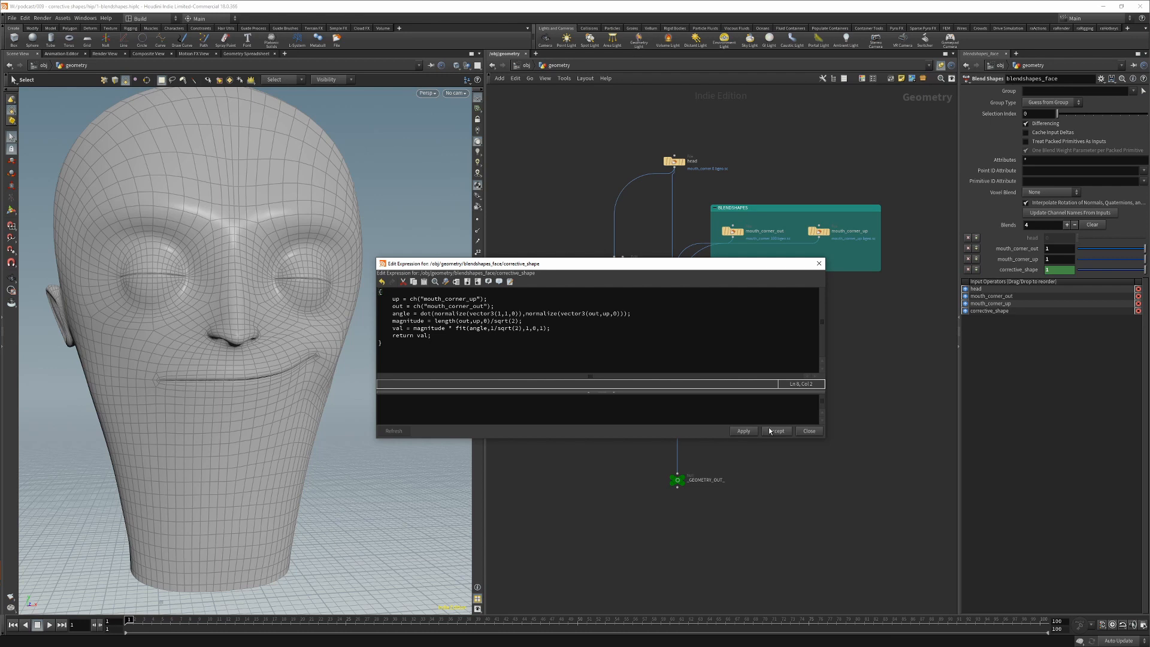
Accept the expression, then drag mouth_corner_out to 0 and watch corrective_shape follow.
left_click(776, 430)
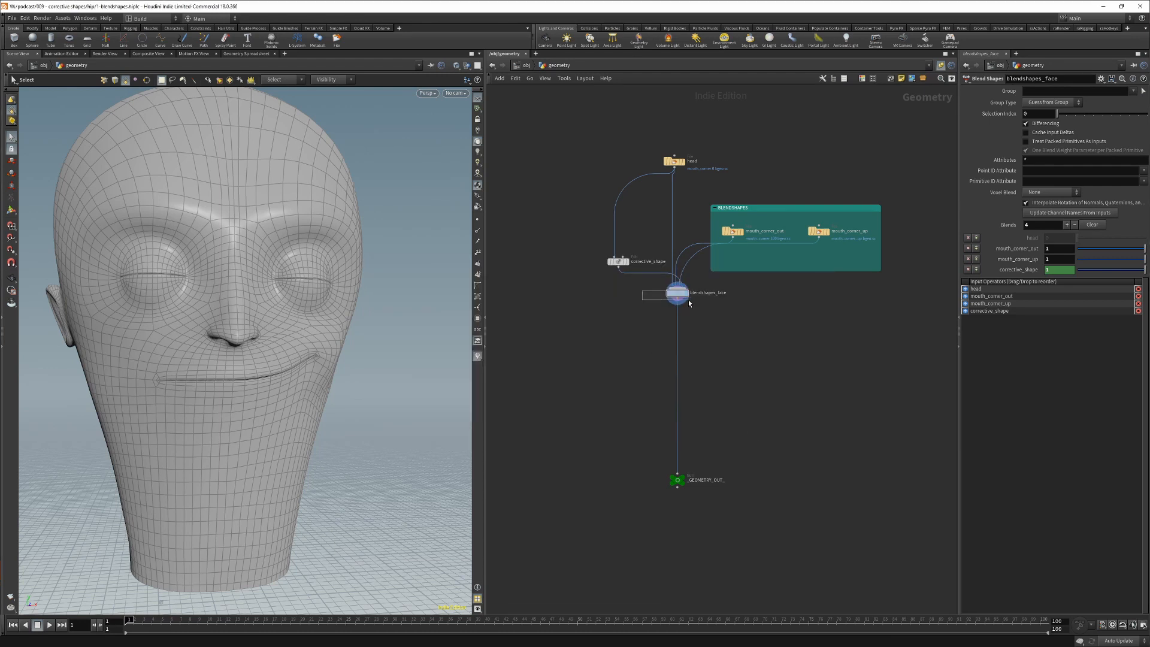
left_click(1057, 248)
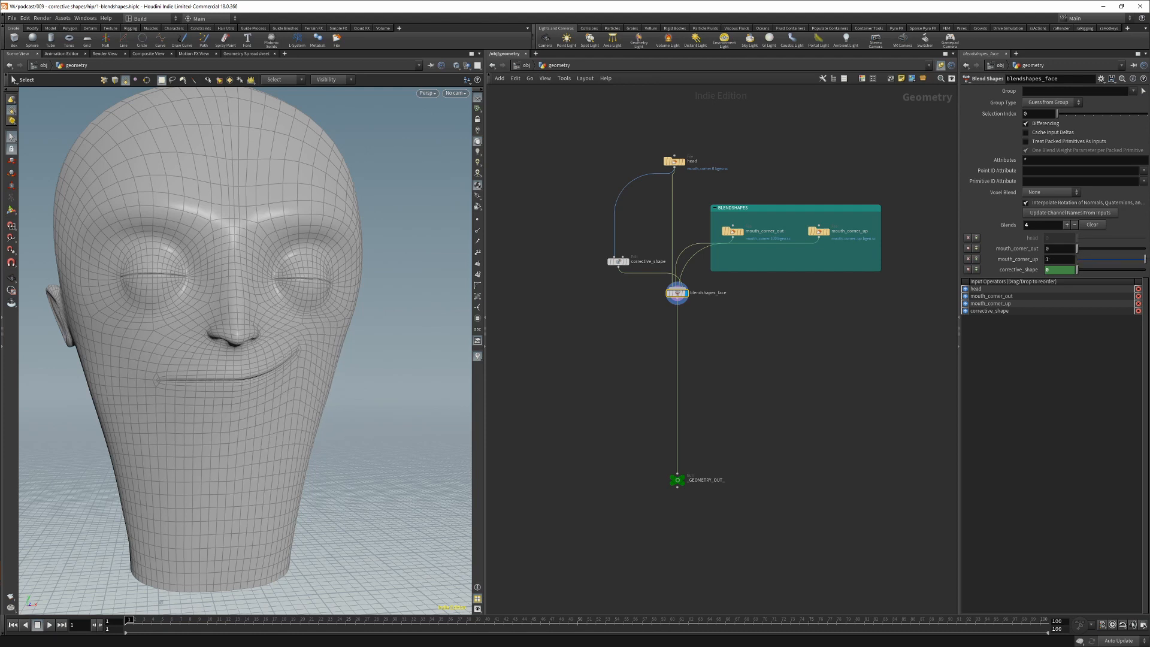
left_click_drag(1079, 248, 1119, 248)
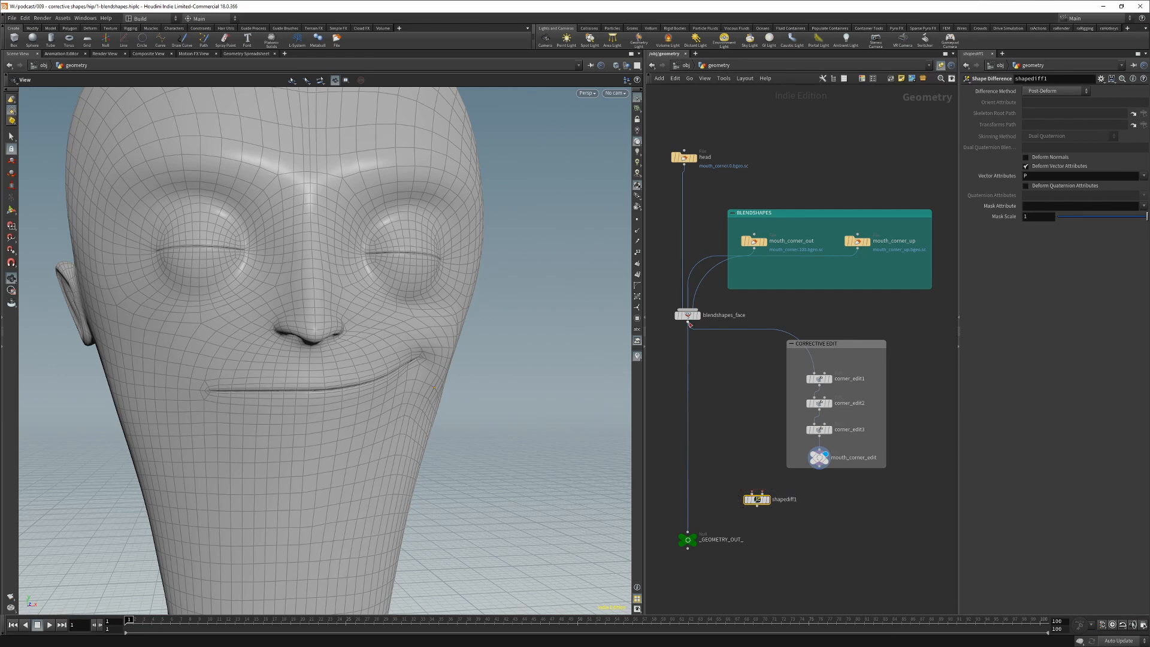
Wire the corrective edit into the Shape Difference node, rename it corrective_shape and display it.
left_click_drag(756, 498, 763, 513)
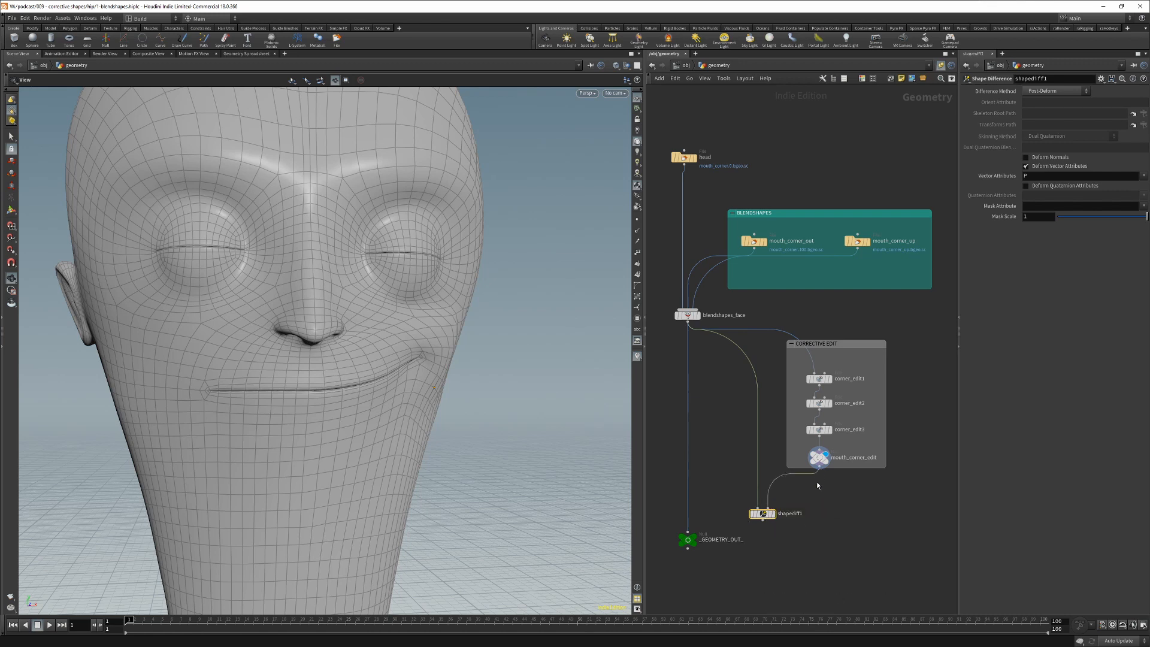
double_click(788, 513)
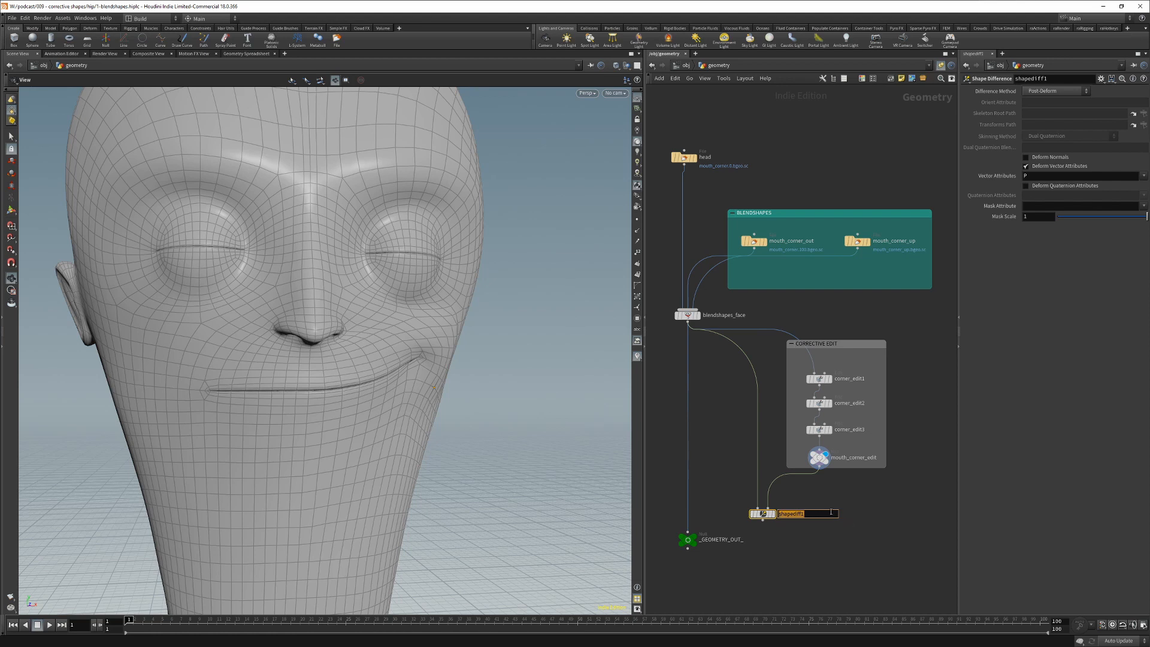
type("corrective_")
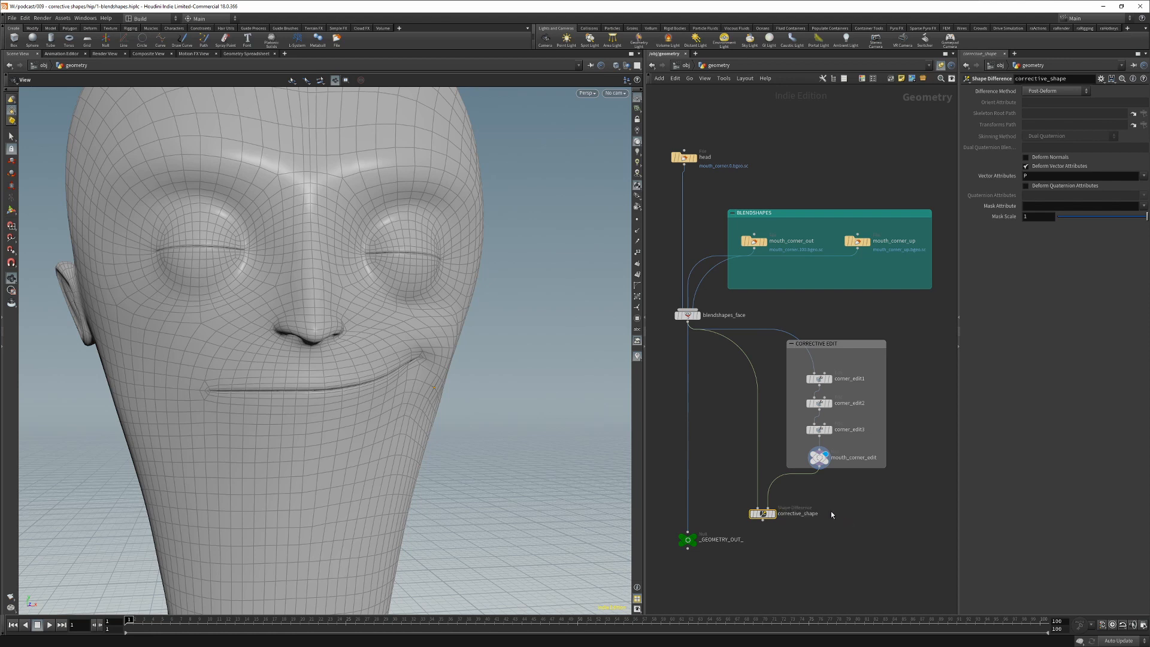
left_click(763, 513)
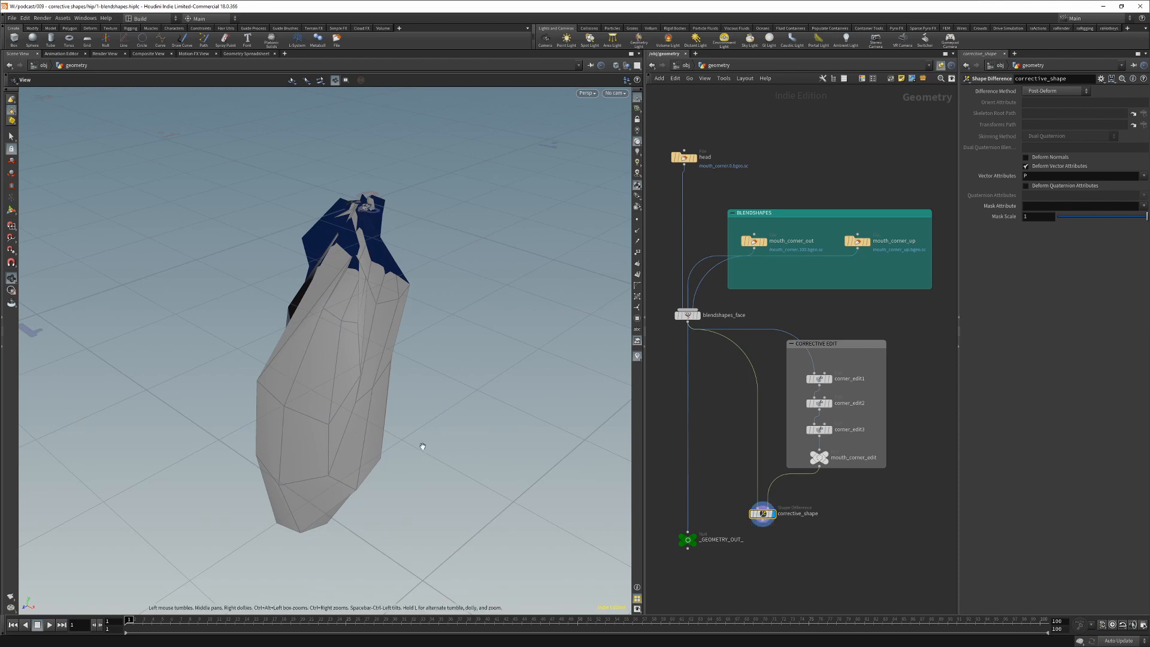
left_click_drag(422, 446, 363, 436)
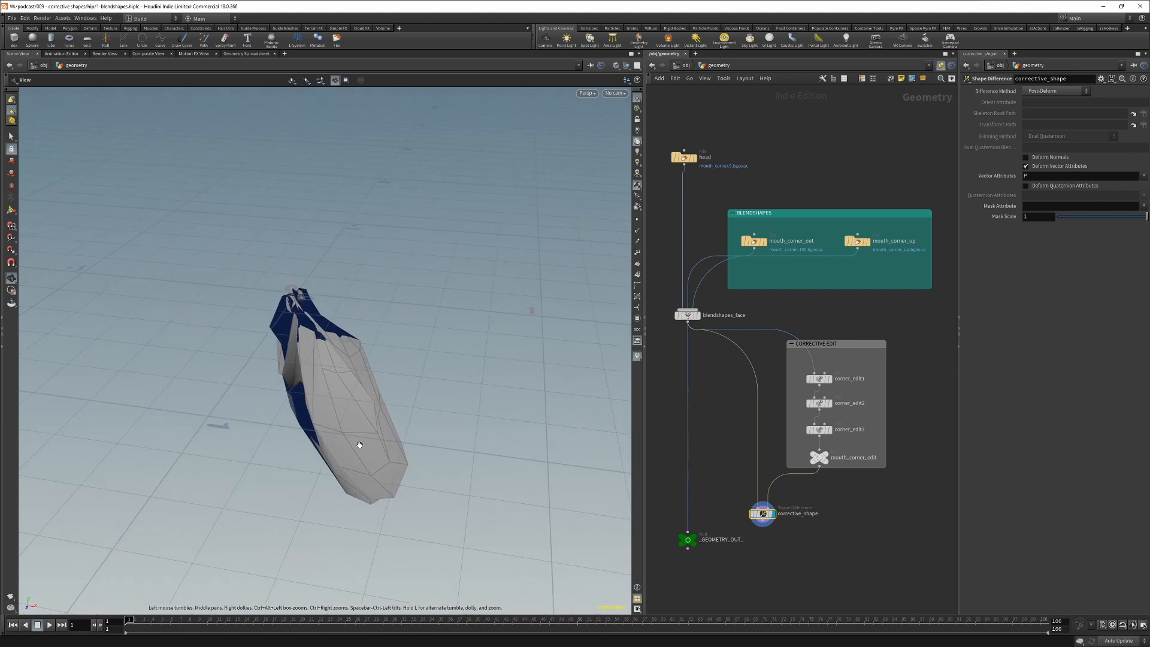
mouse_move(508, 462)
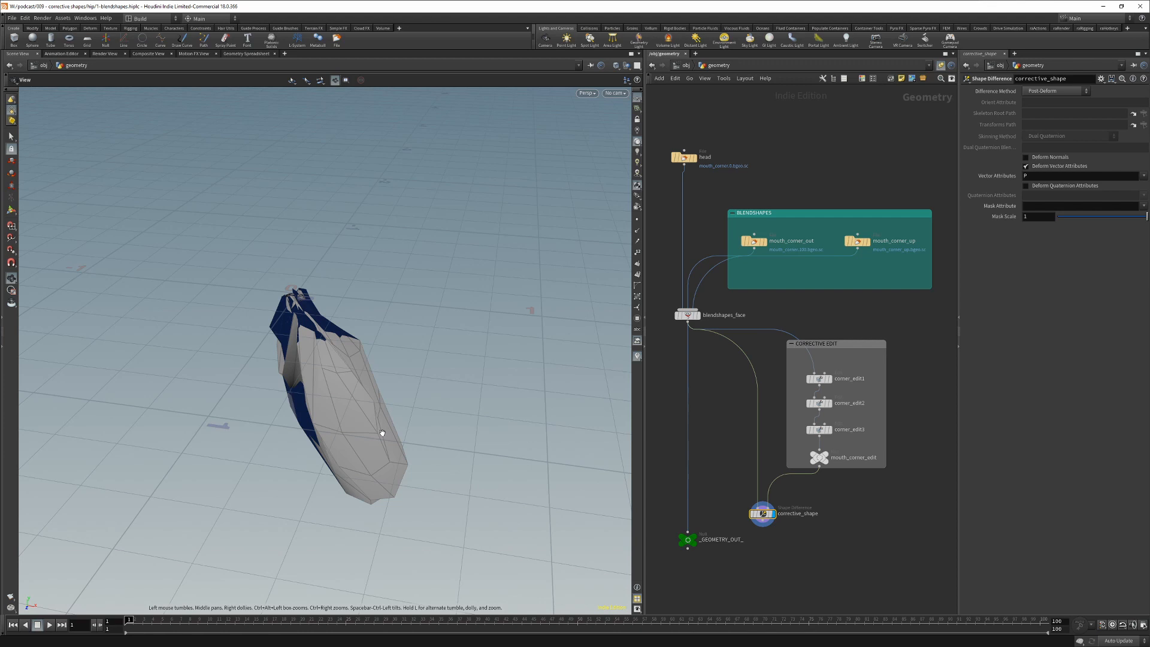
mouse_move(371, 424)
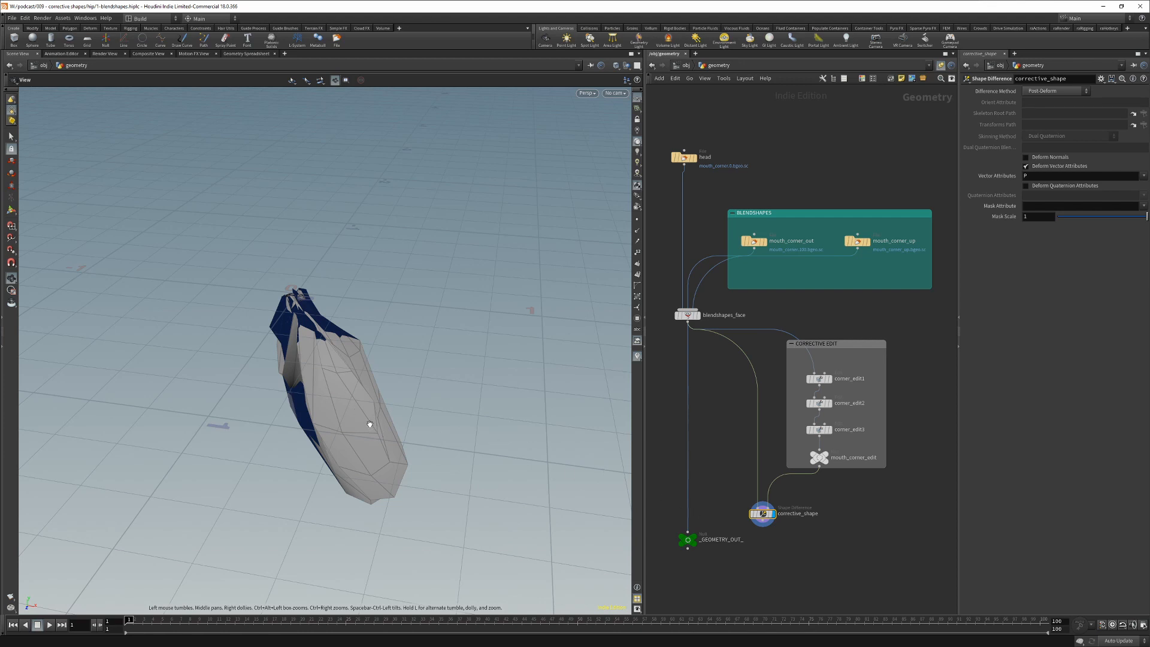
mouse_move(360, 389)
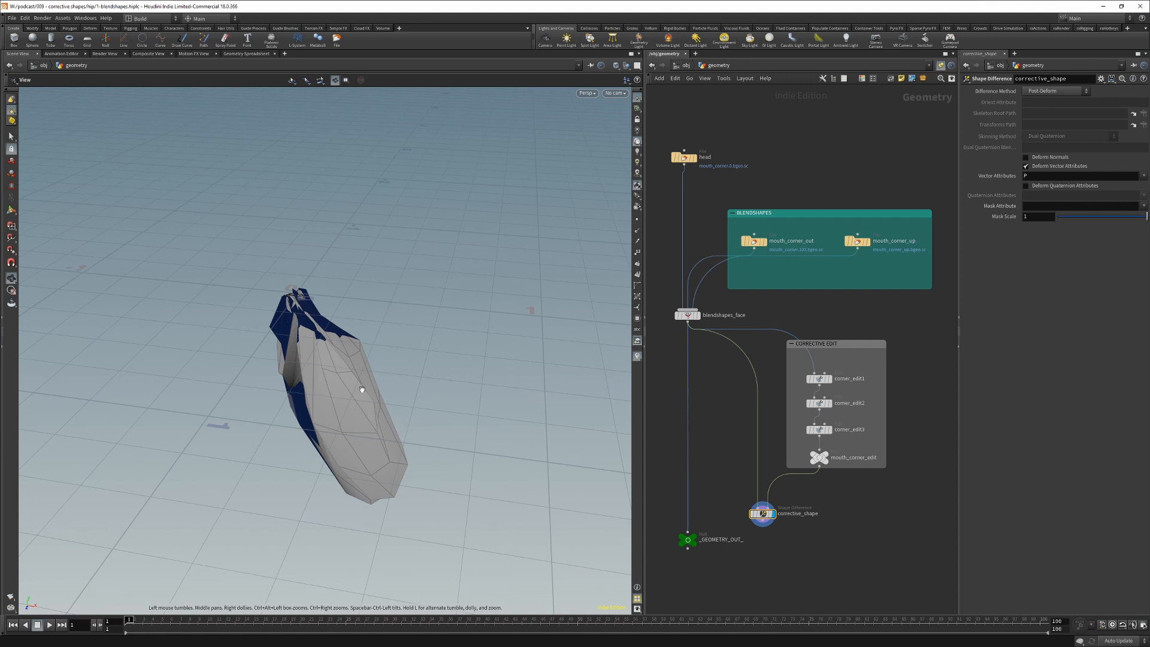
mouse_move(294, 374)
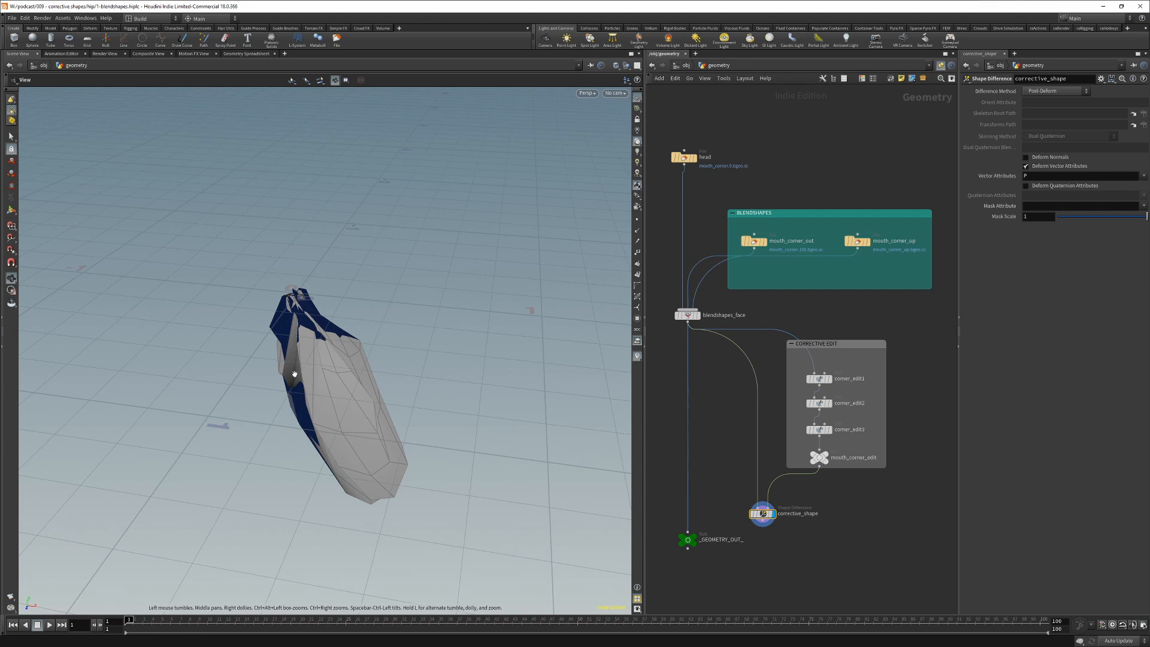
mouse_move(677, 518)
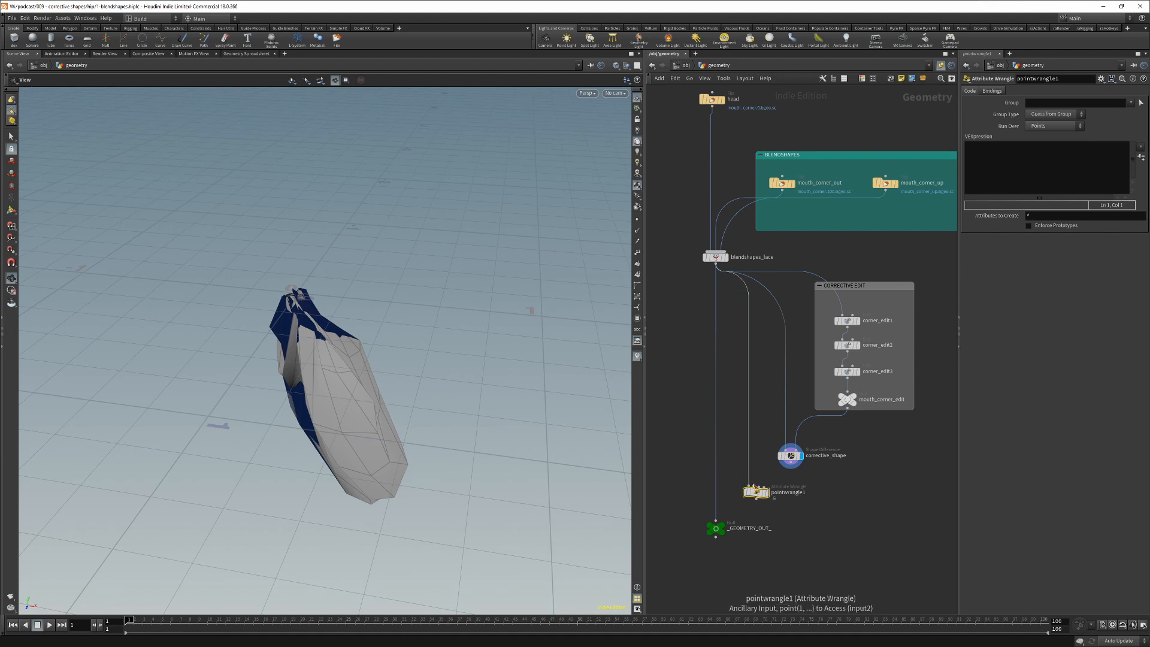
left_click(756, 491)
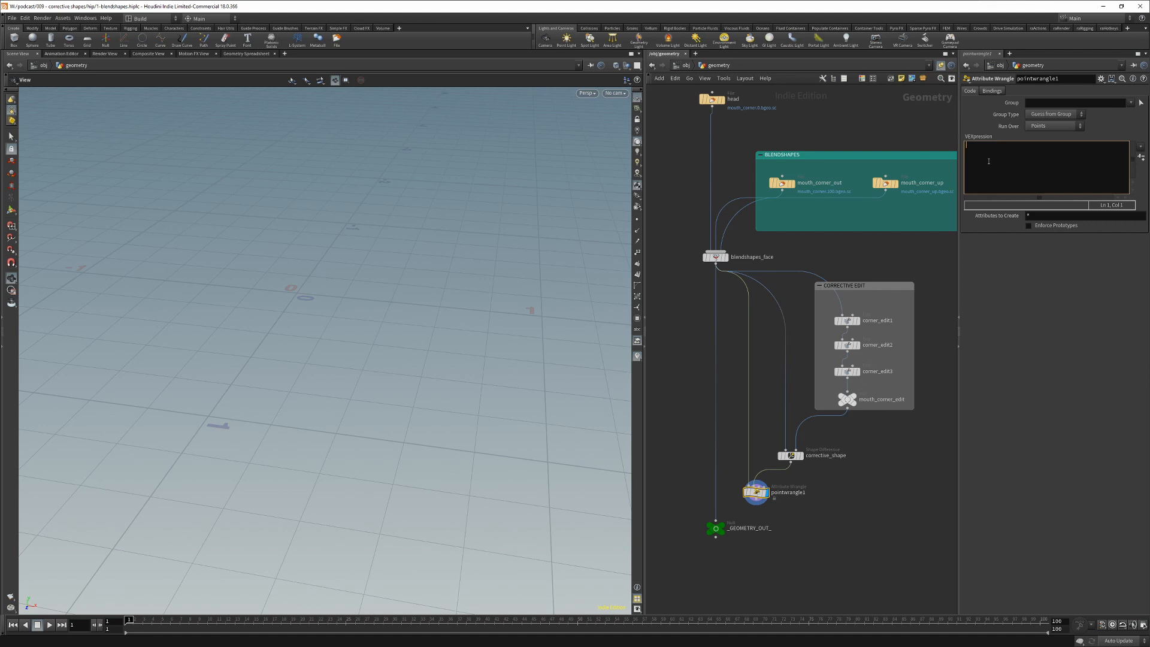
type("d")
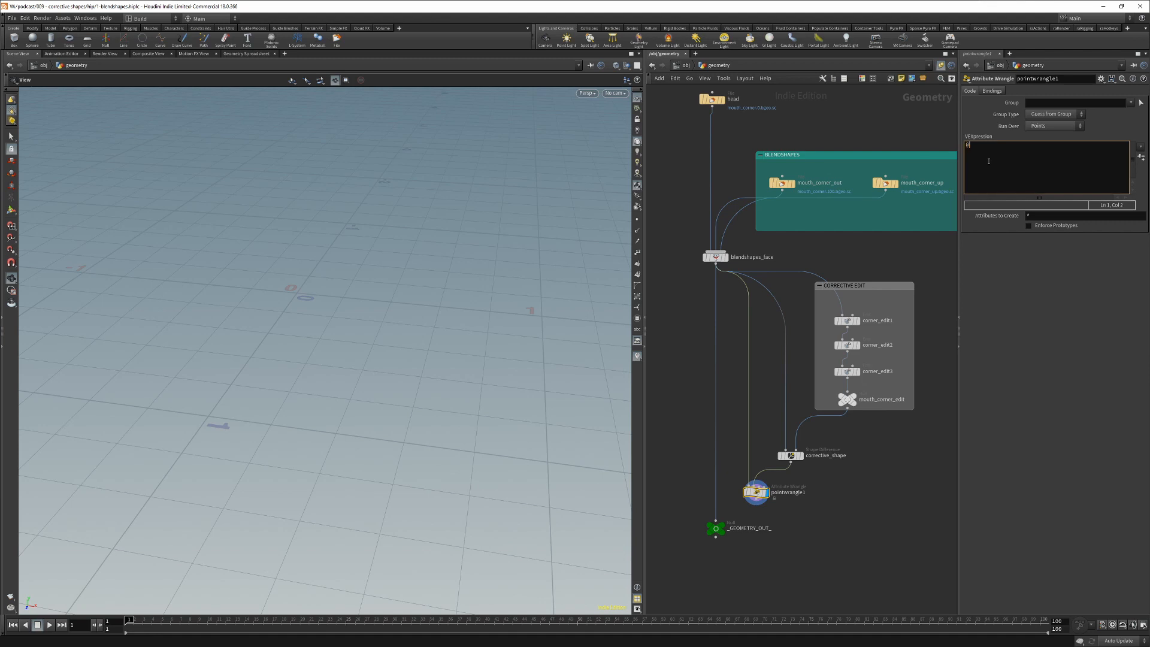
type("P +=")
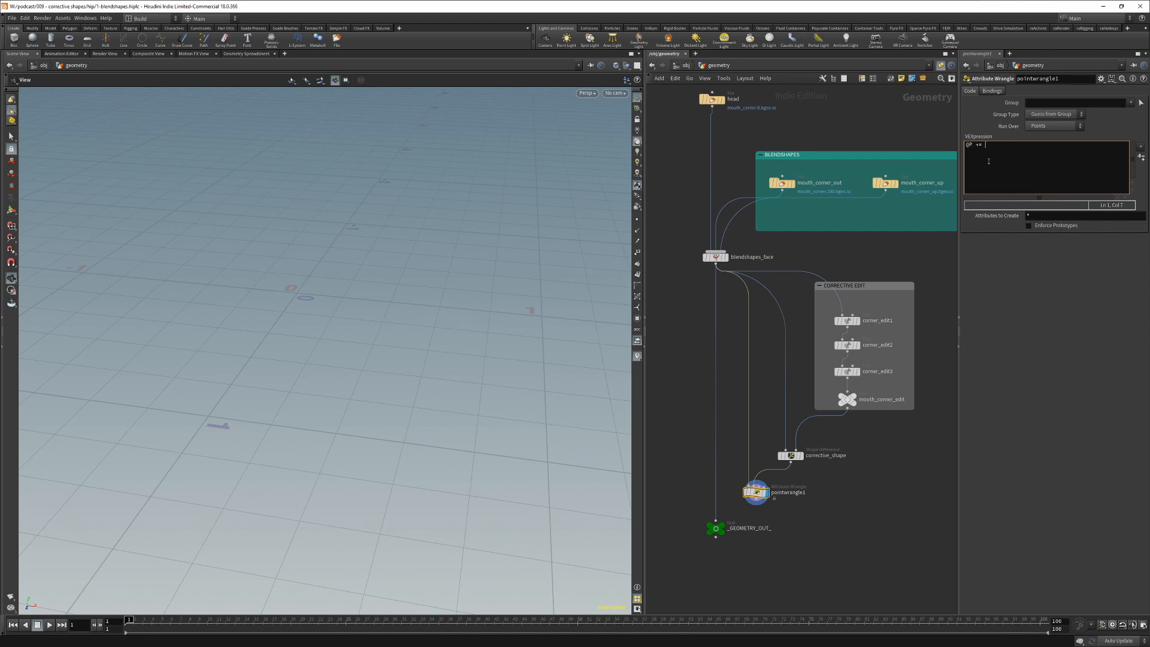
type("point(1")
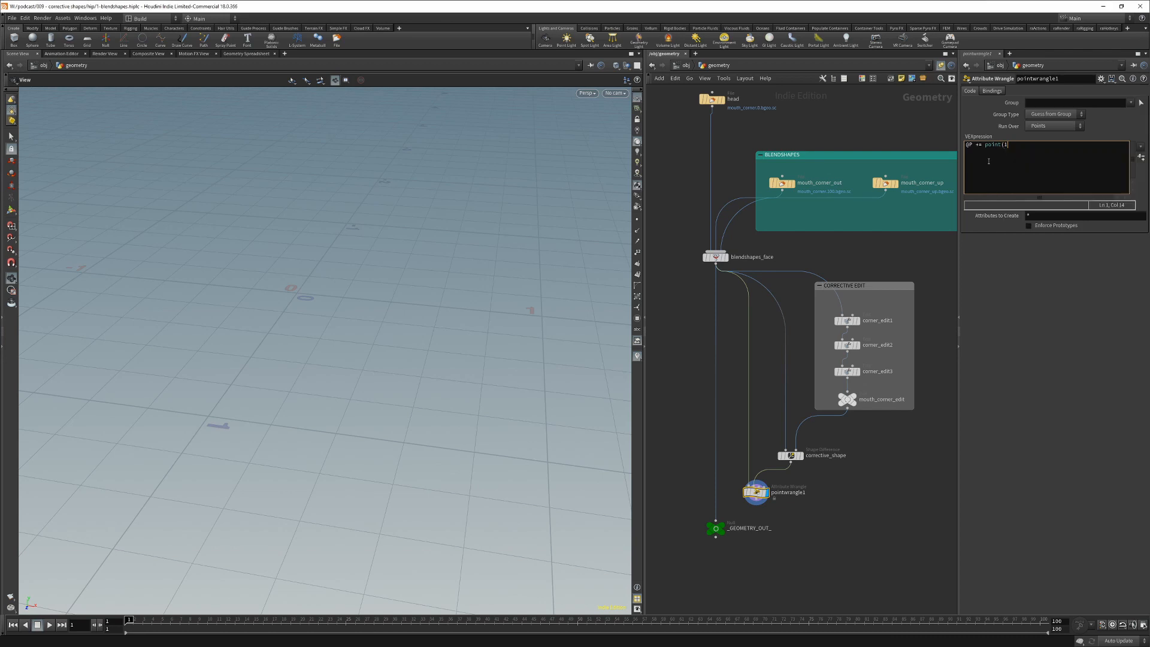
type(",\"P\",2")
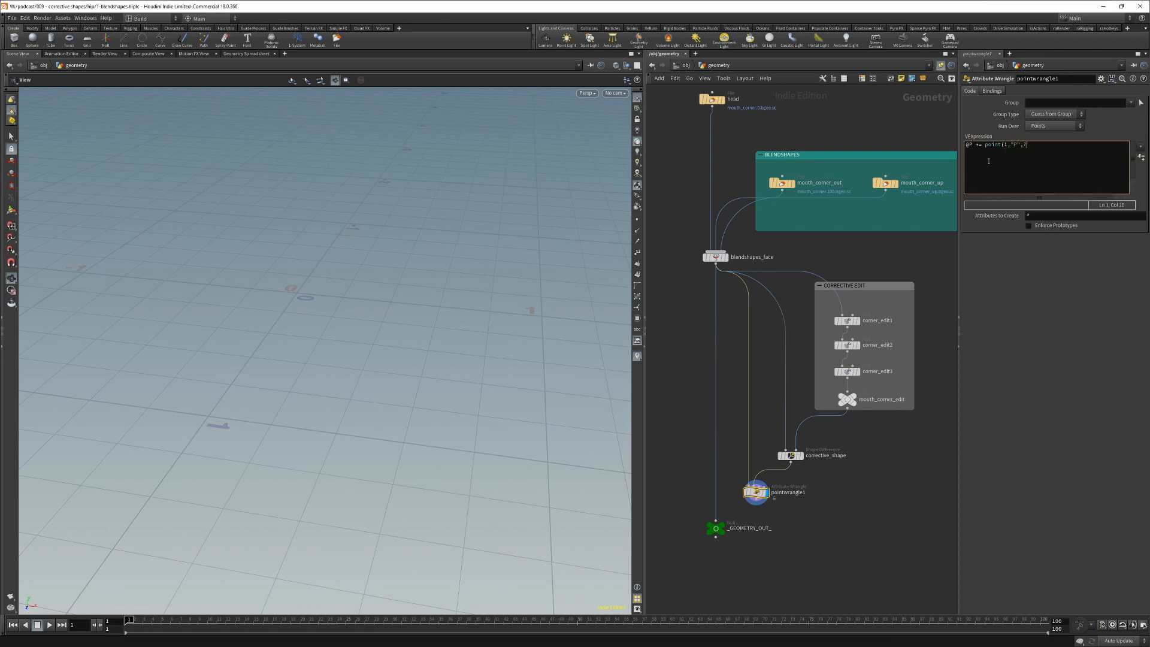
type("@ptnum);")
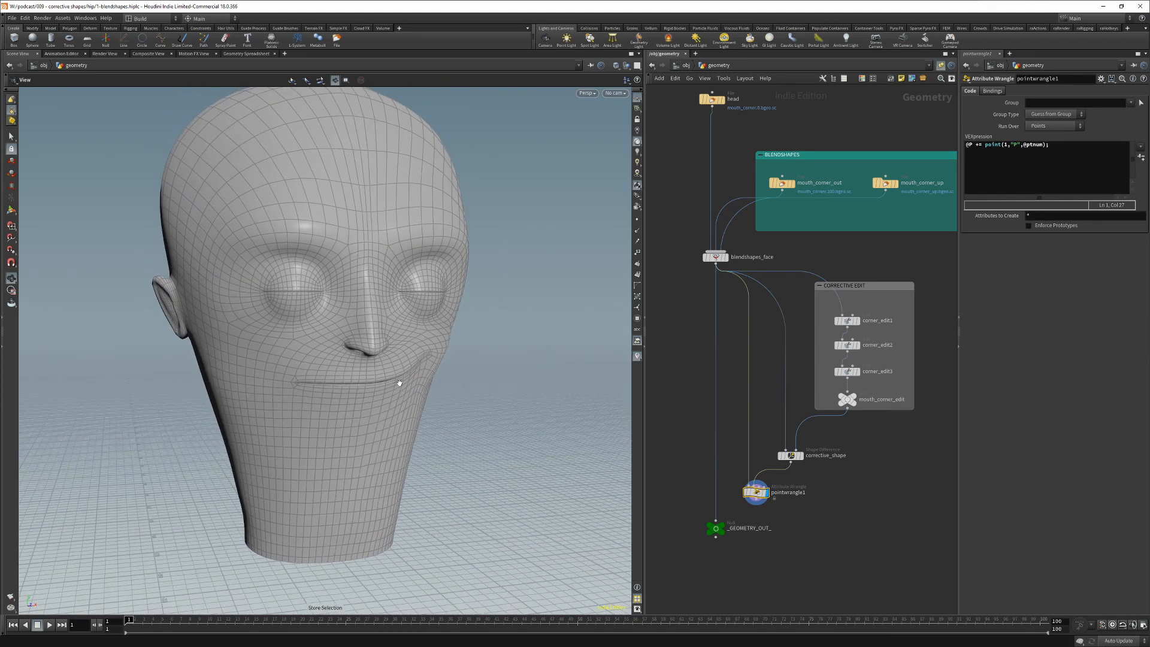
Rename the wrangle node to corrective_shape_sum.
double_click(789, 492)
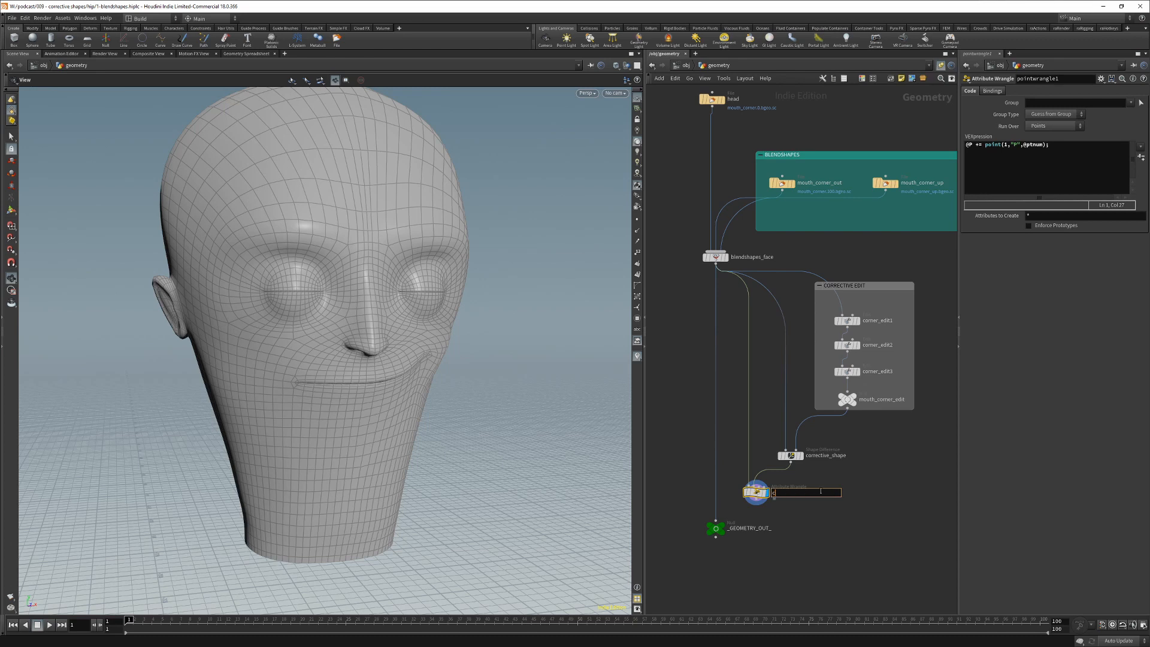
type("corrective_shape_sum")
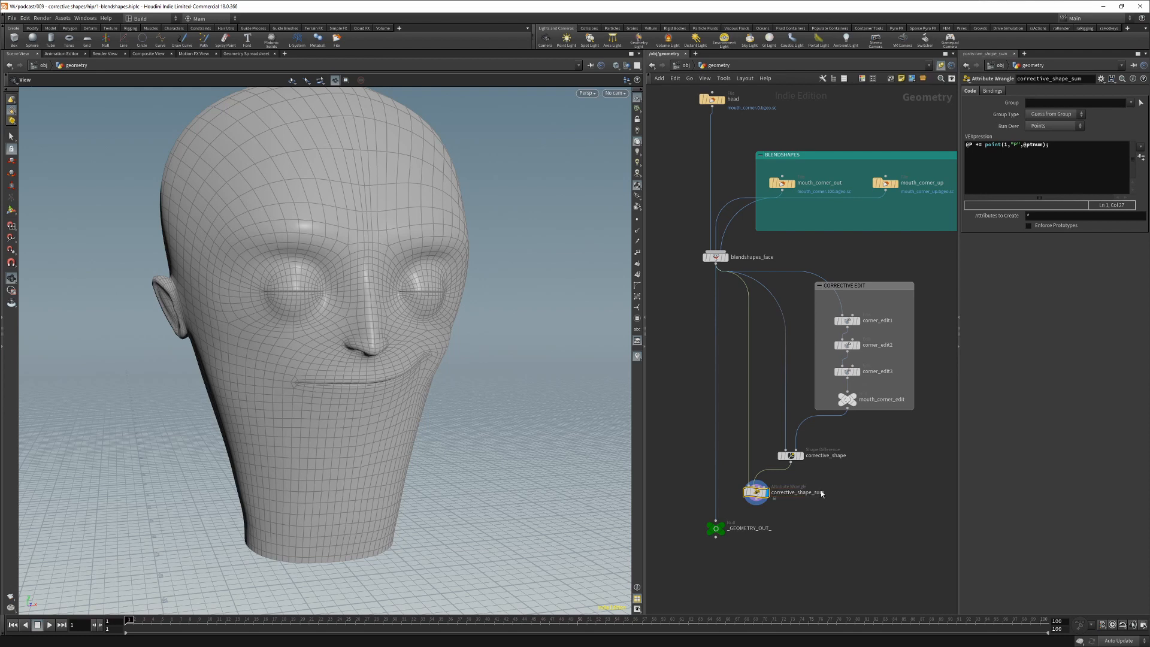
mouse_move(488, 408)
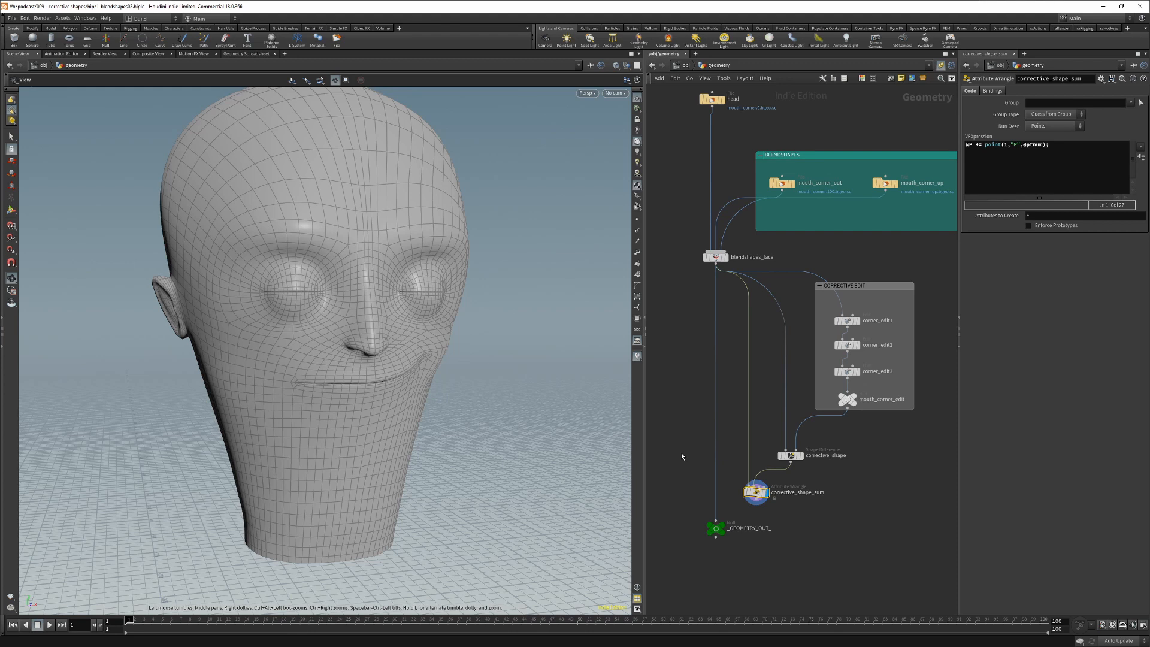
mouse_move(698, 407)
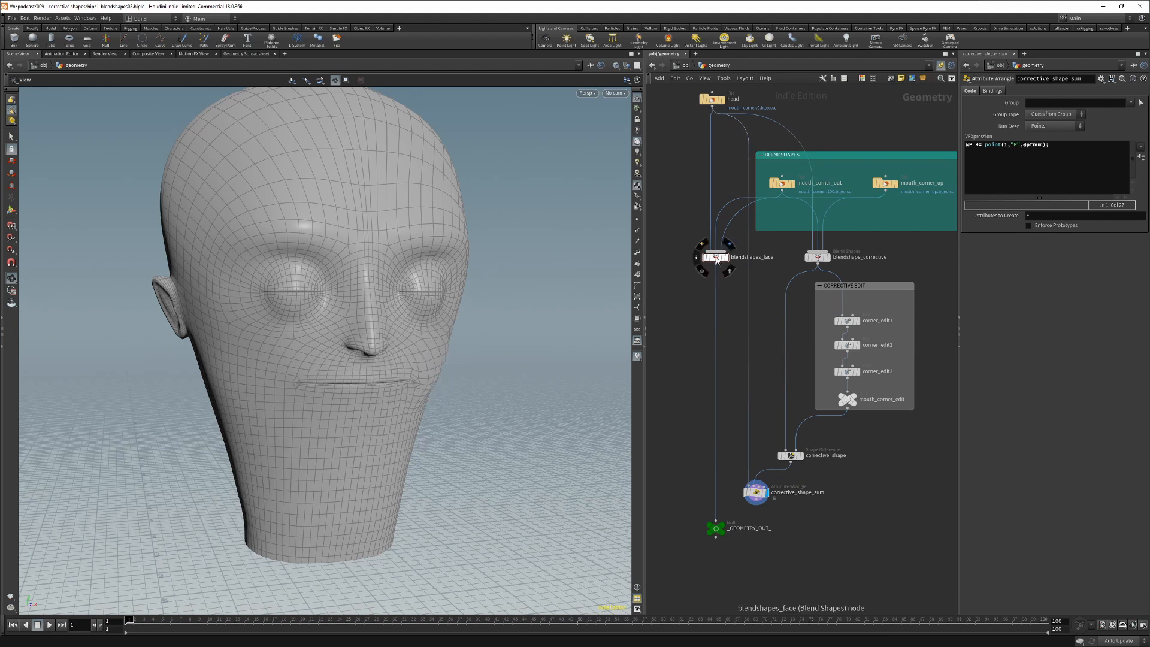
Drag blendshapes_face below corrective_shape_sum, display it and show its parameters.
left_click_drag(716, 257, 715, 500)
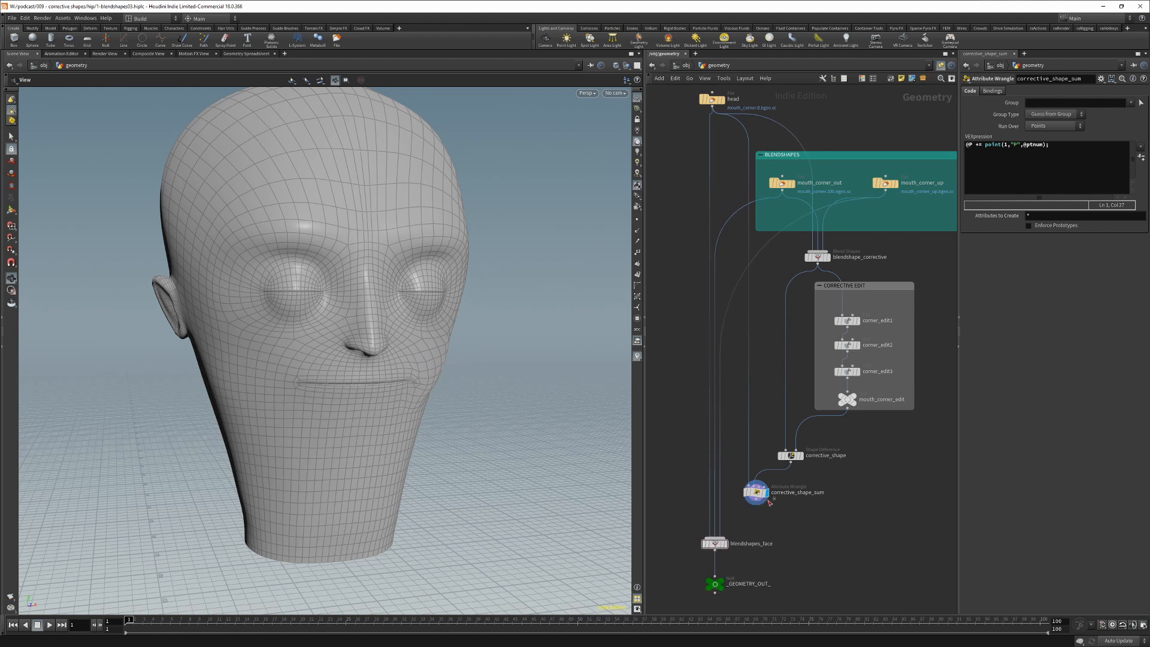
mouse_move(756, 497)
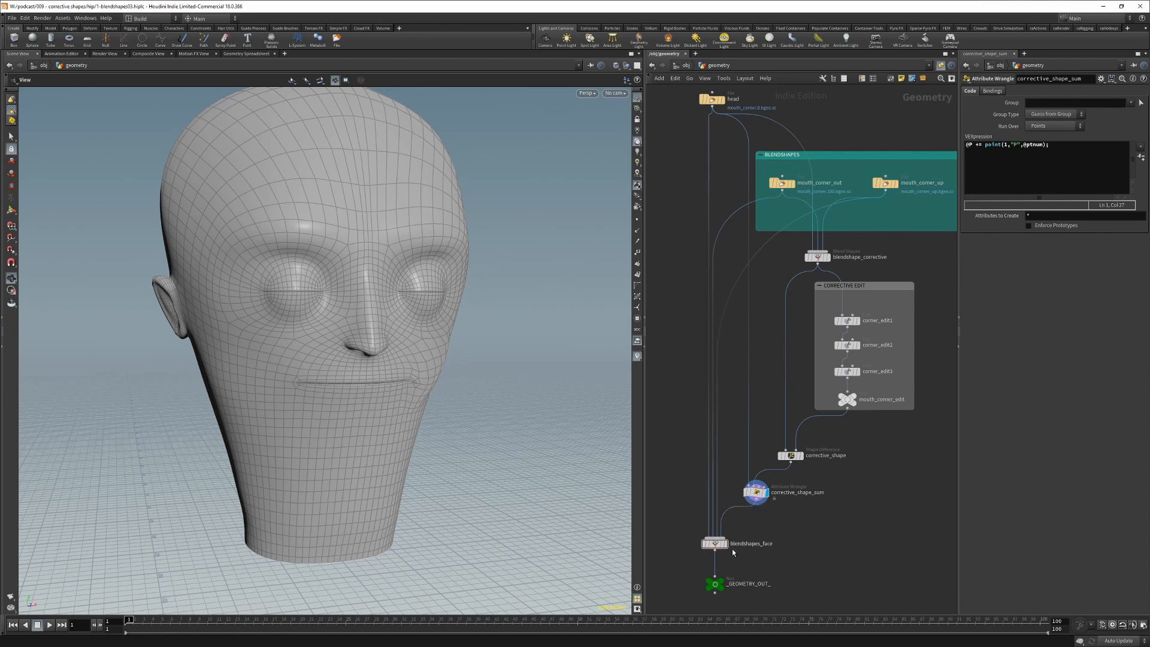
left_click(725, 544)
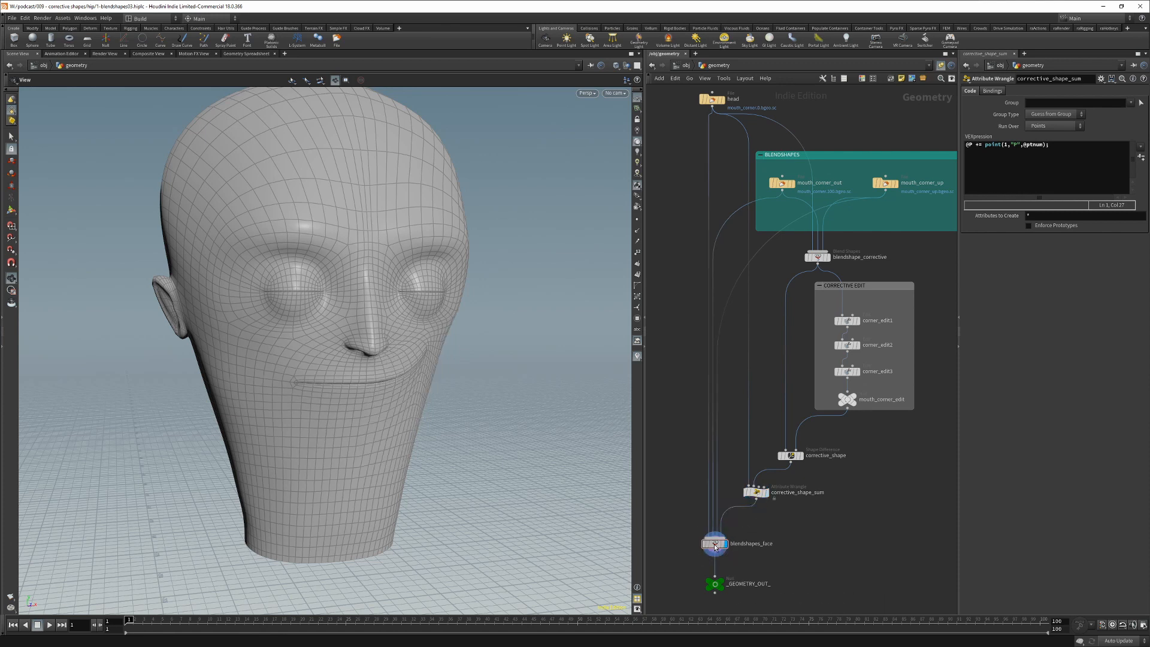
left_click(713, 543)
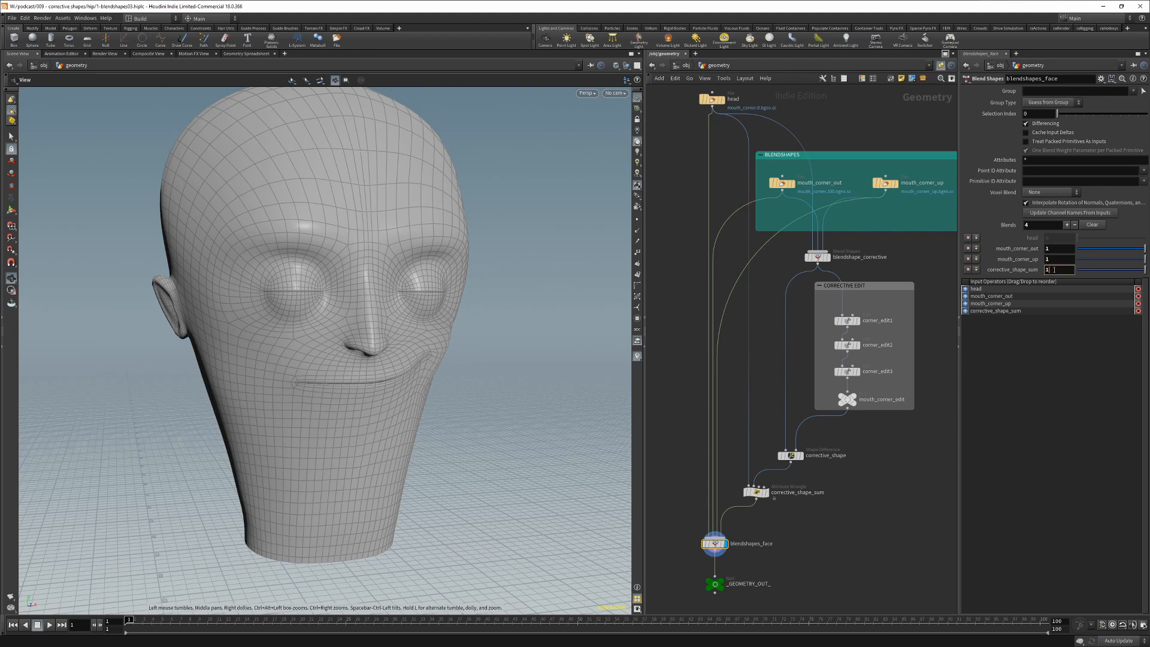
Drive corrective_shape_sum with an expression reading mouth_corner_up via ch() and accept it.
left_click(1054, 270)
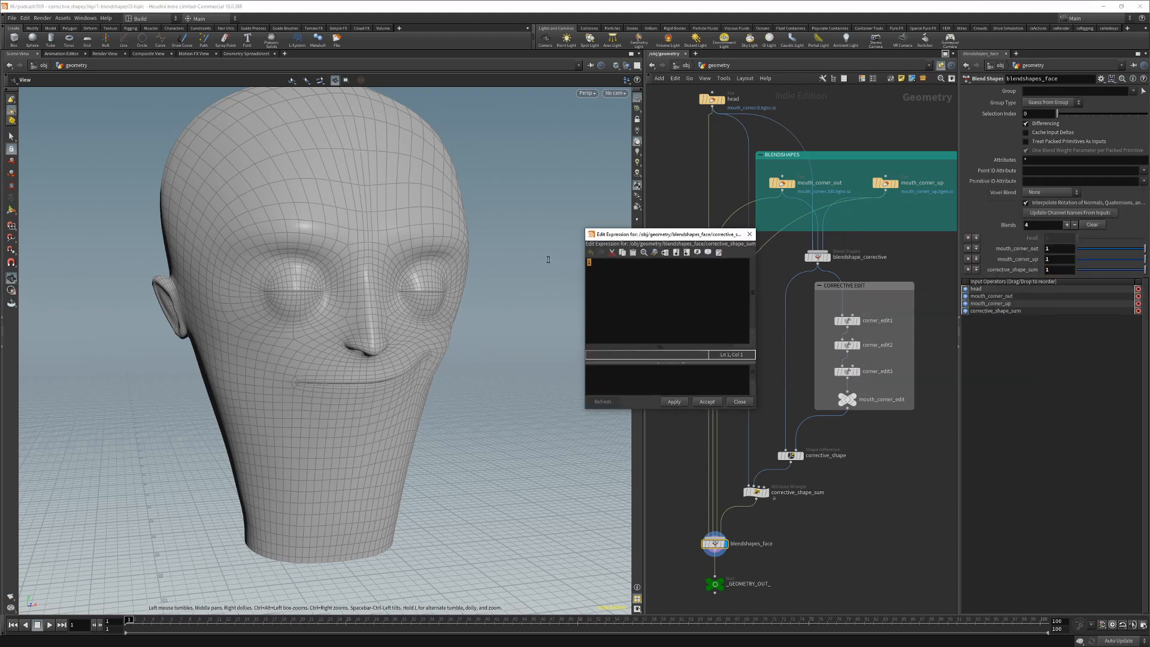
type("up = ch(\"mouth_corner_up\");")
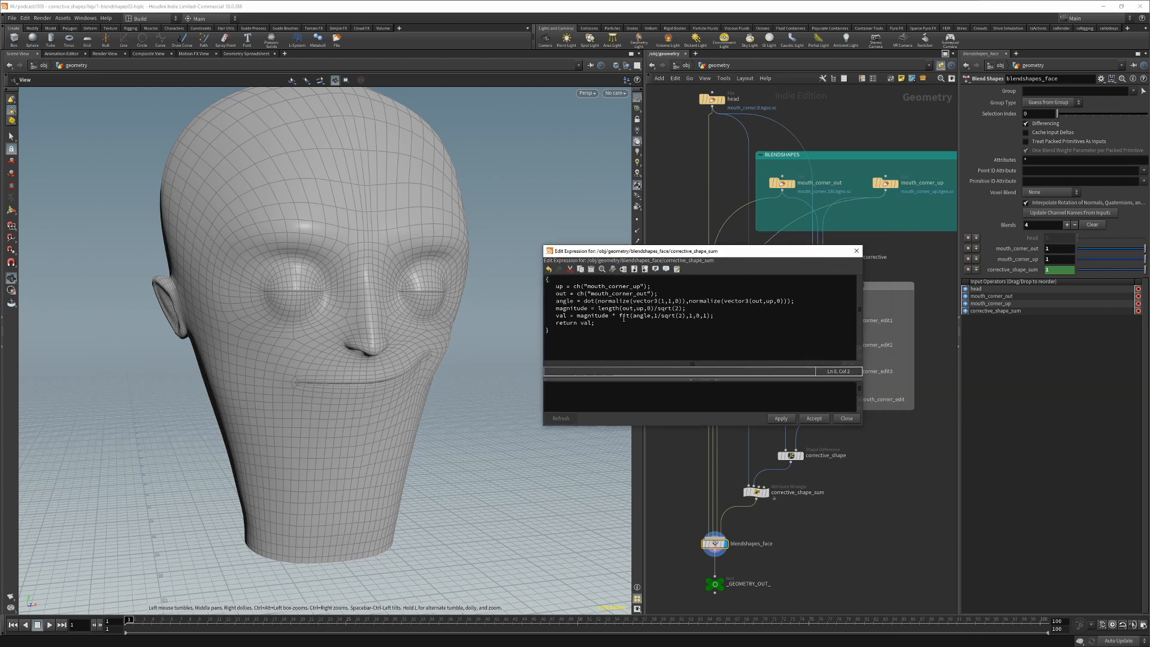
left_click(813, 418)
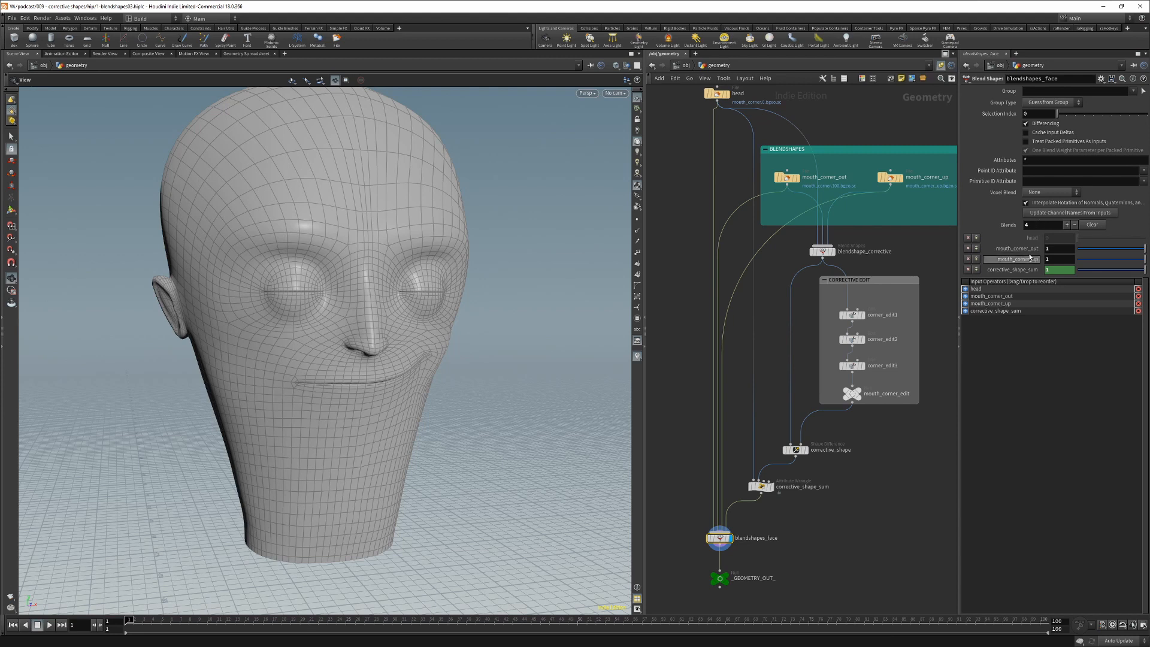
mouse_move(1034, 258)
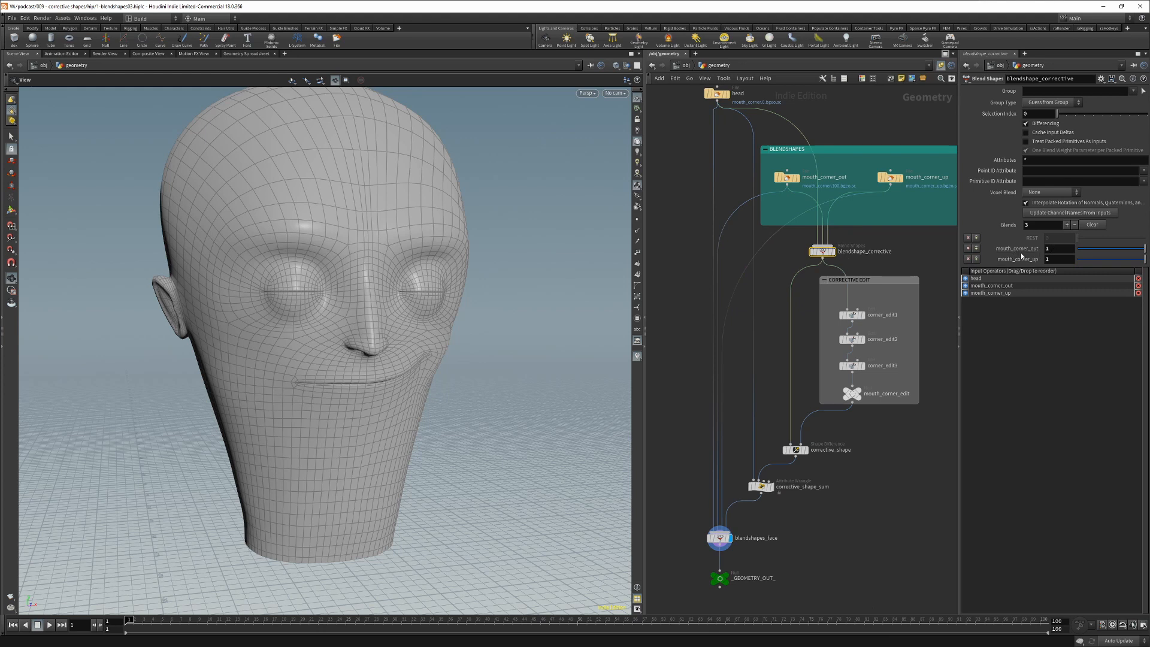
mouse_move(826, 400)
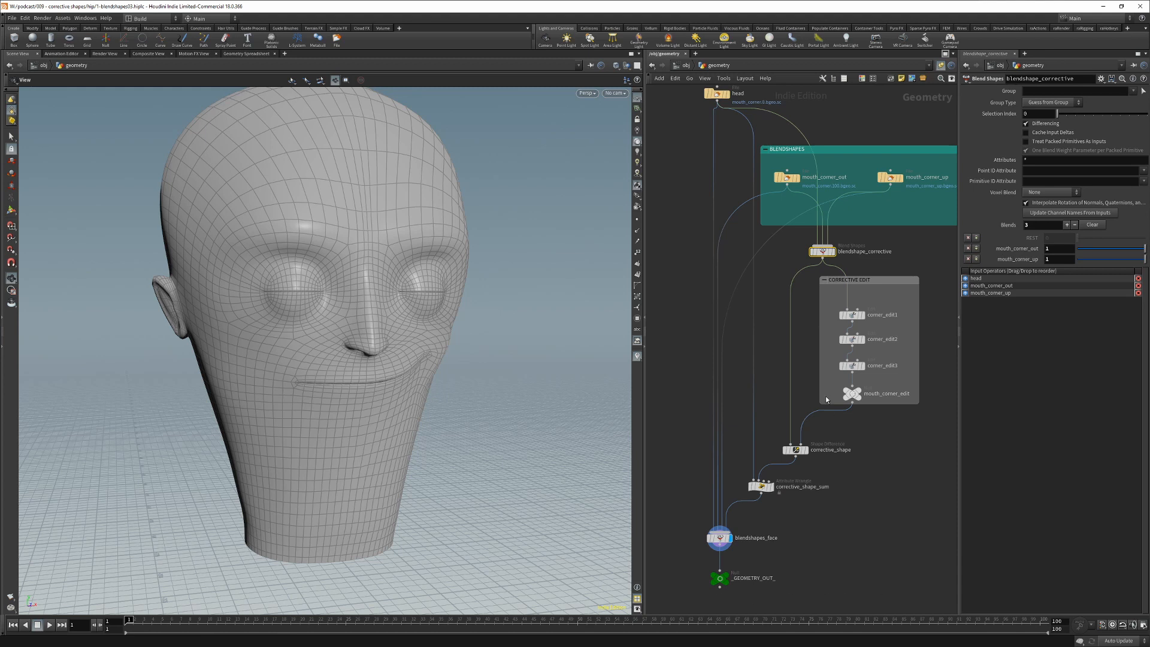
mouse_move(815, 388)
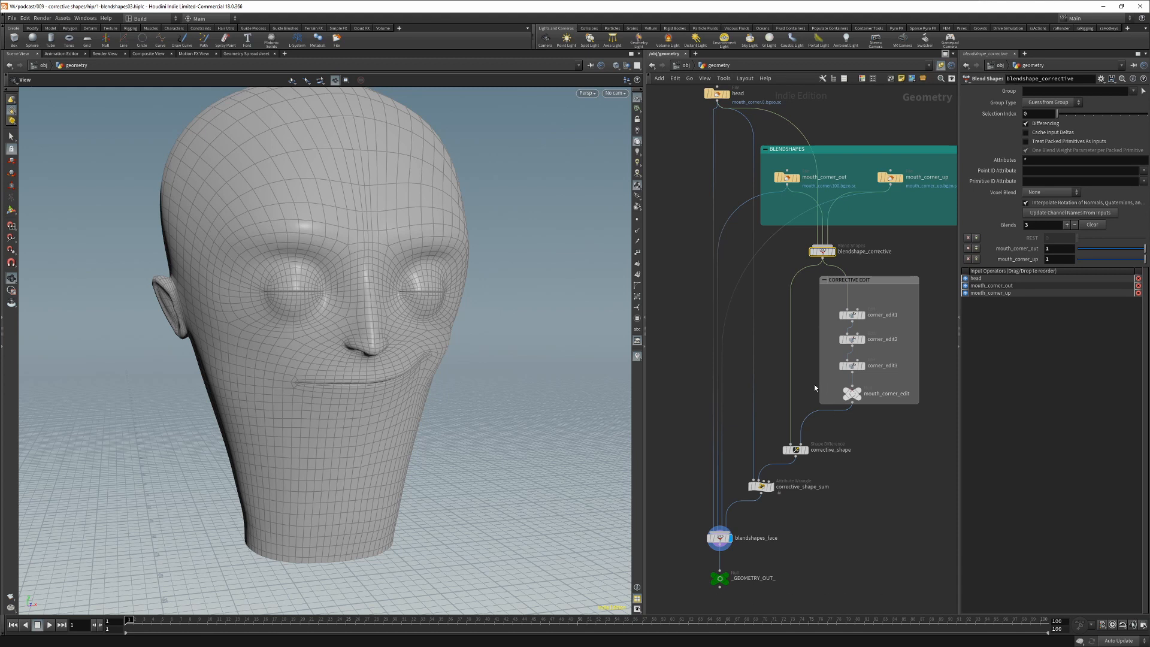